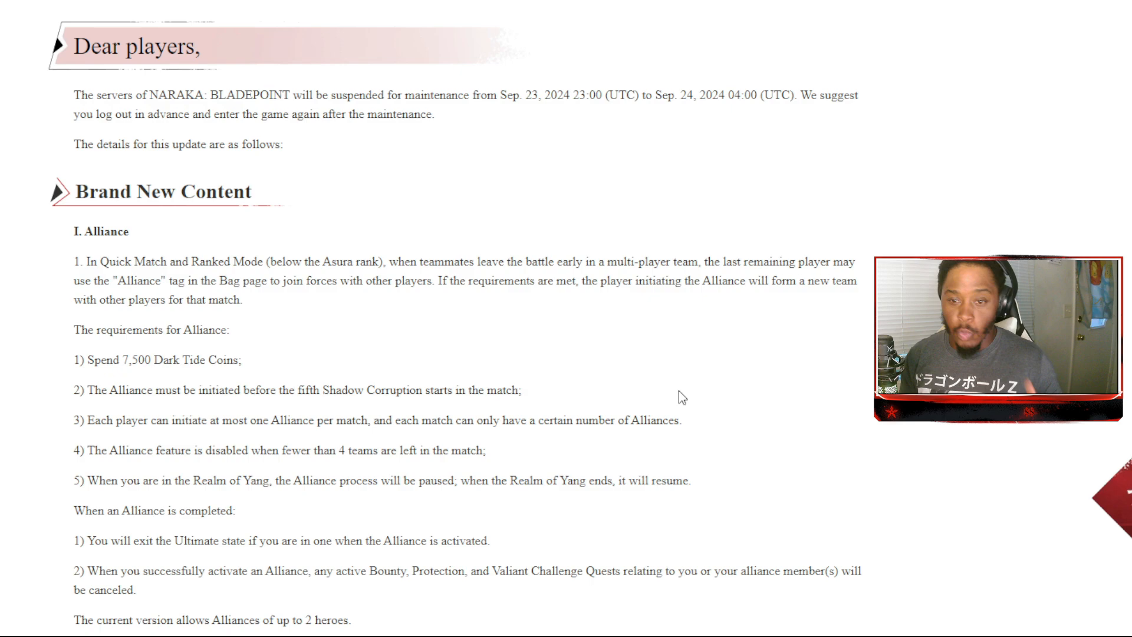
scroll(down, 3)
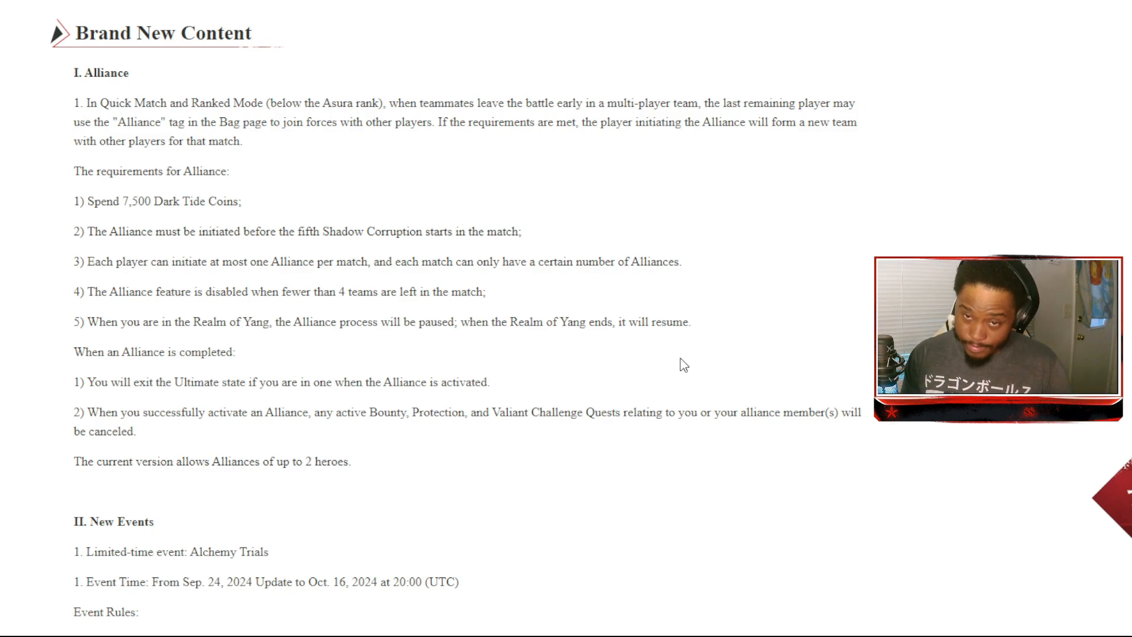
scroll(down, 3)
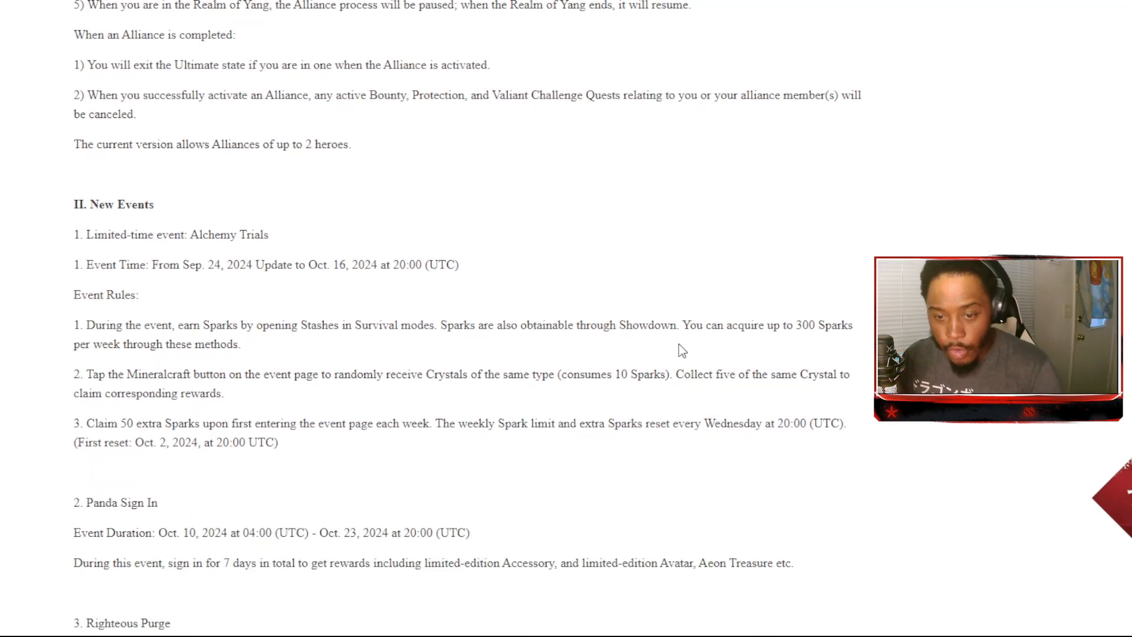
scroll(down, 3)
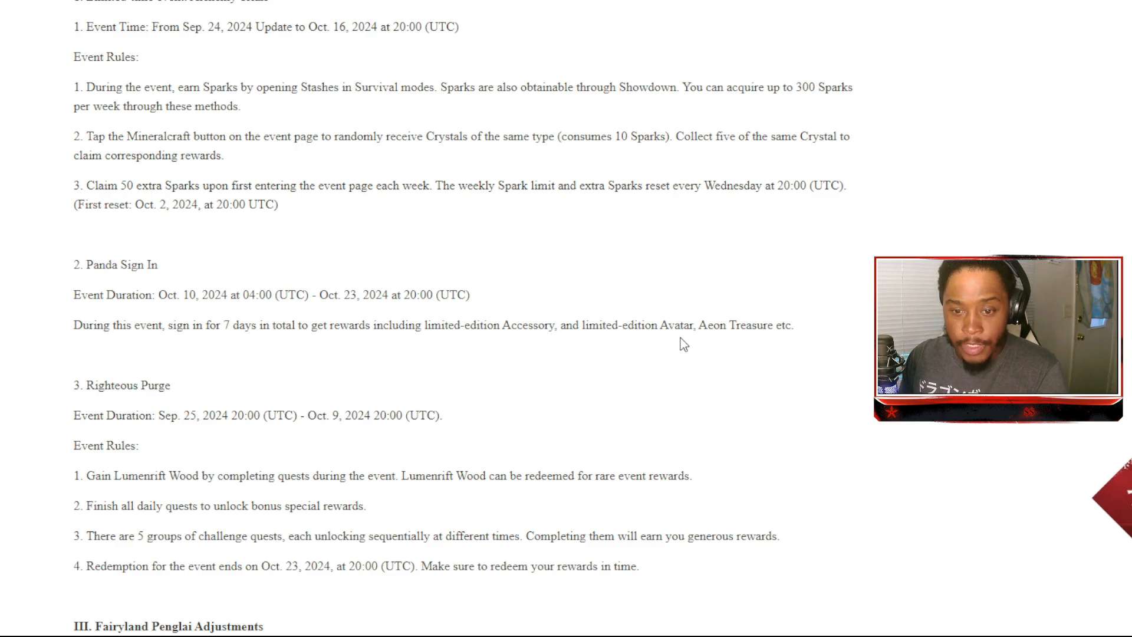
scroll(down, 3)
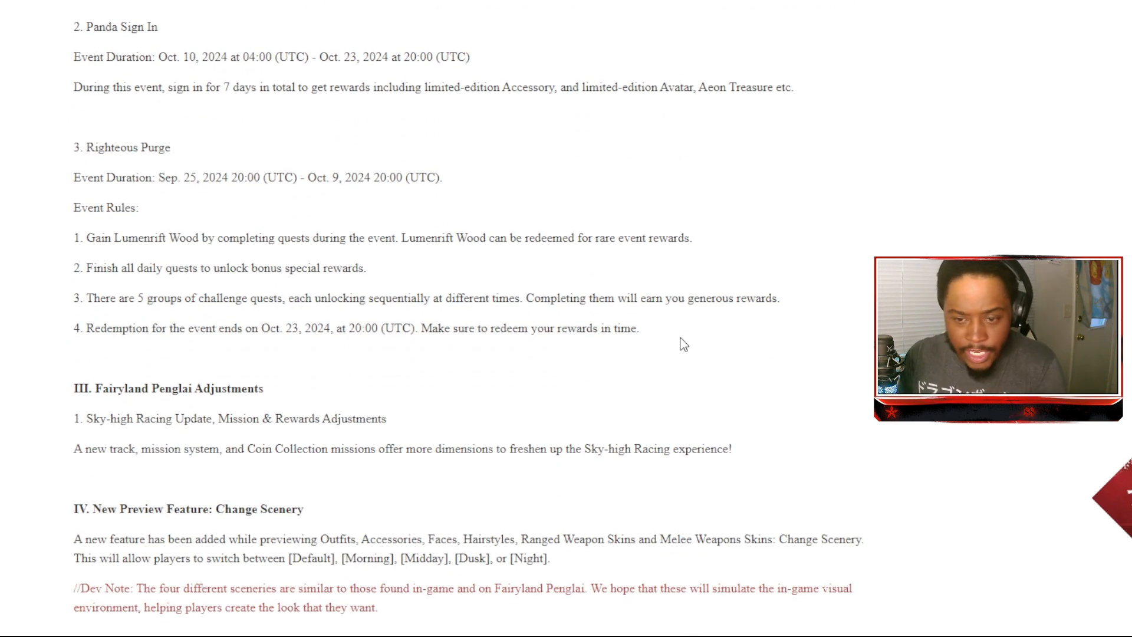
scroll(down, 3)
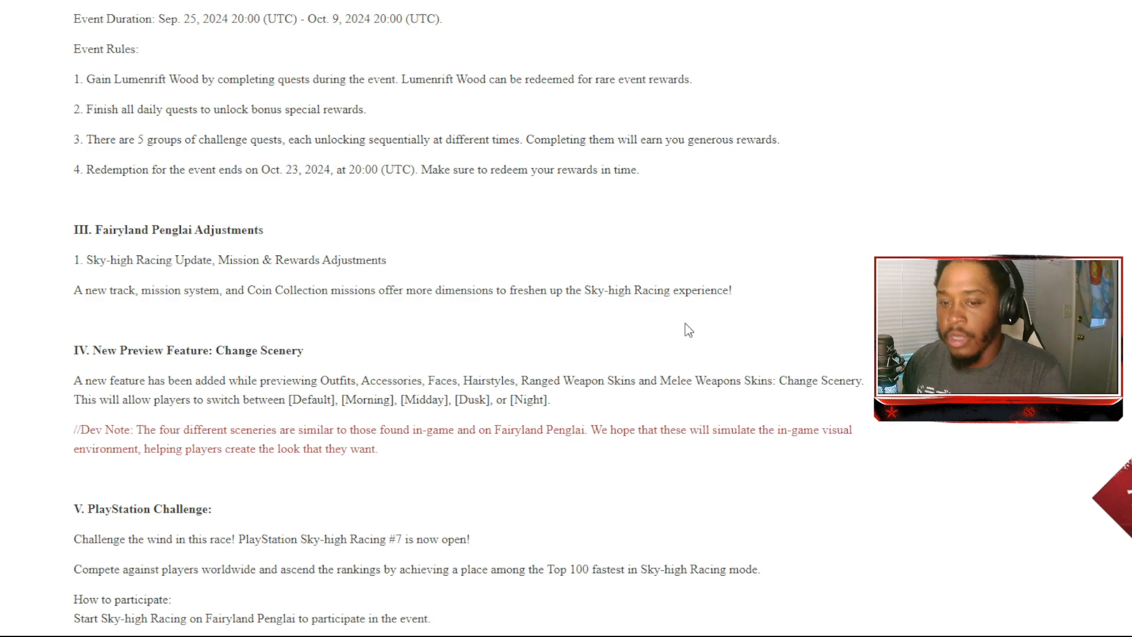
scroll(down, 3)
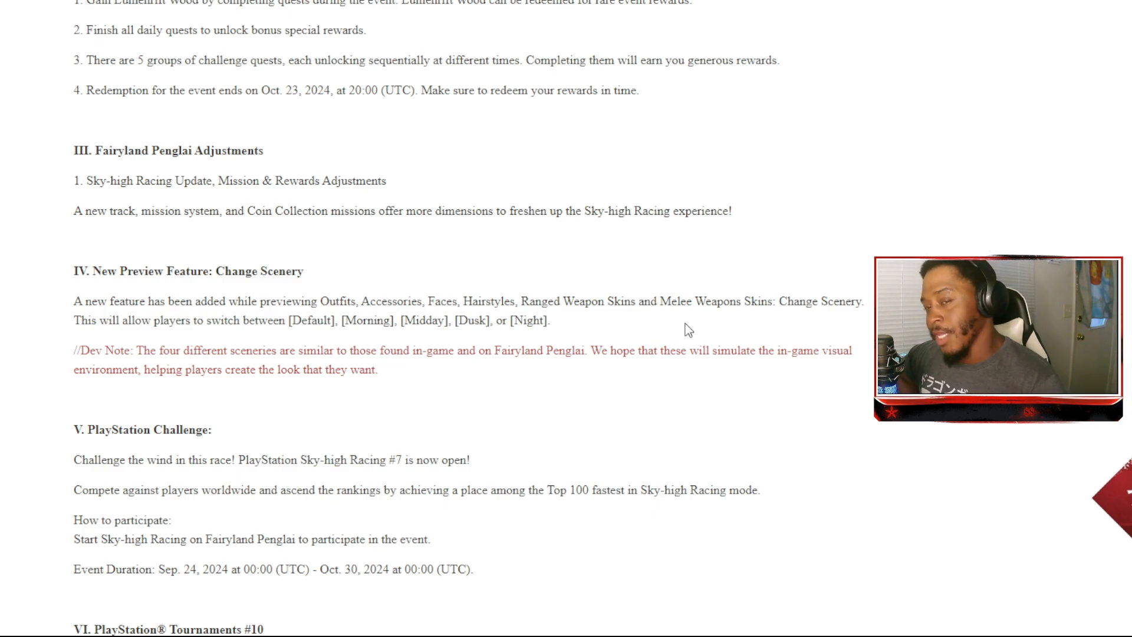
scroll(down, 3)
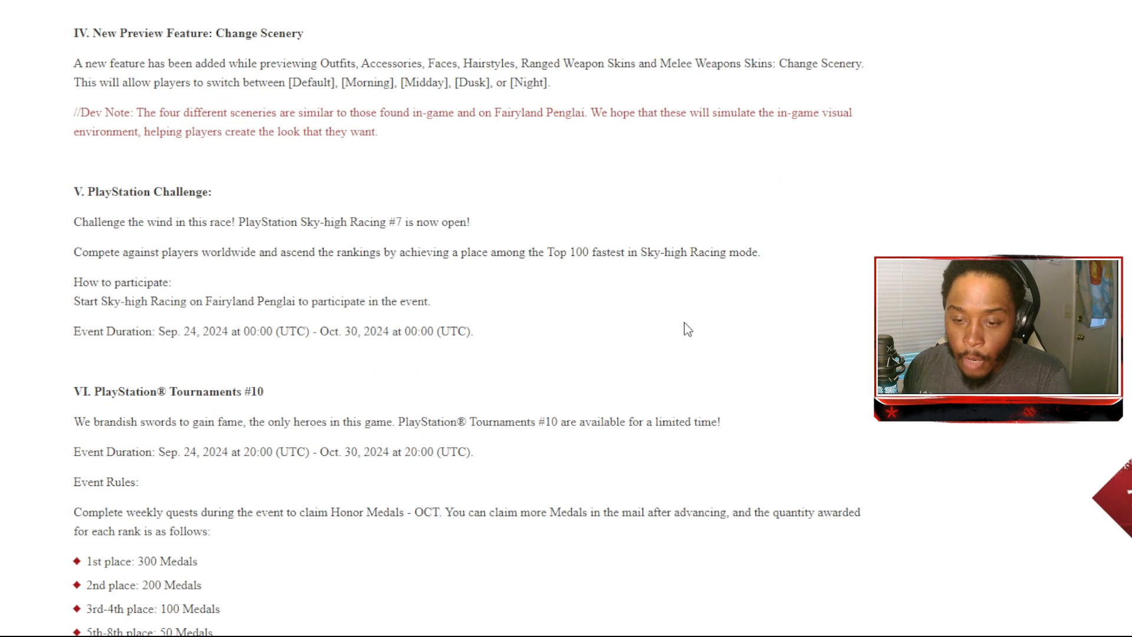
scroll(down, 3)
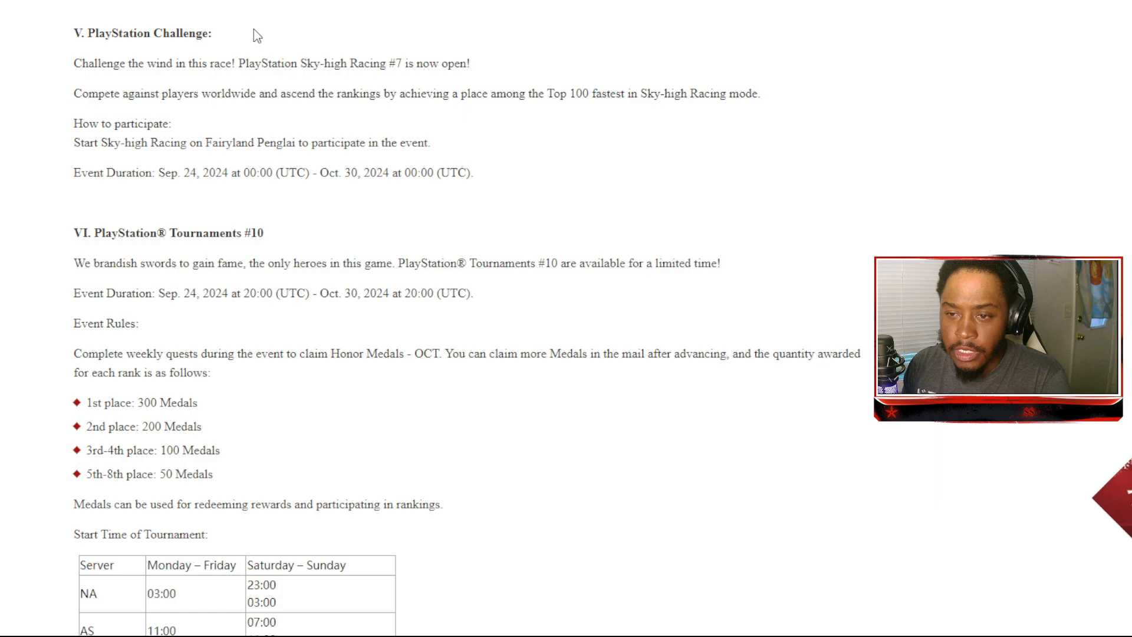
mouse_move(410, 85)
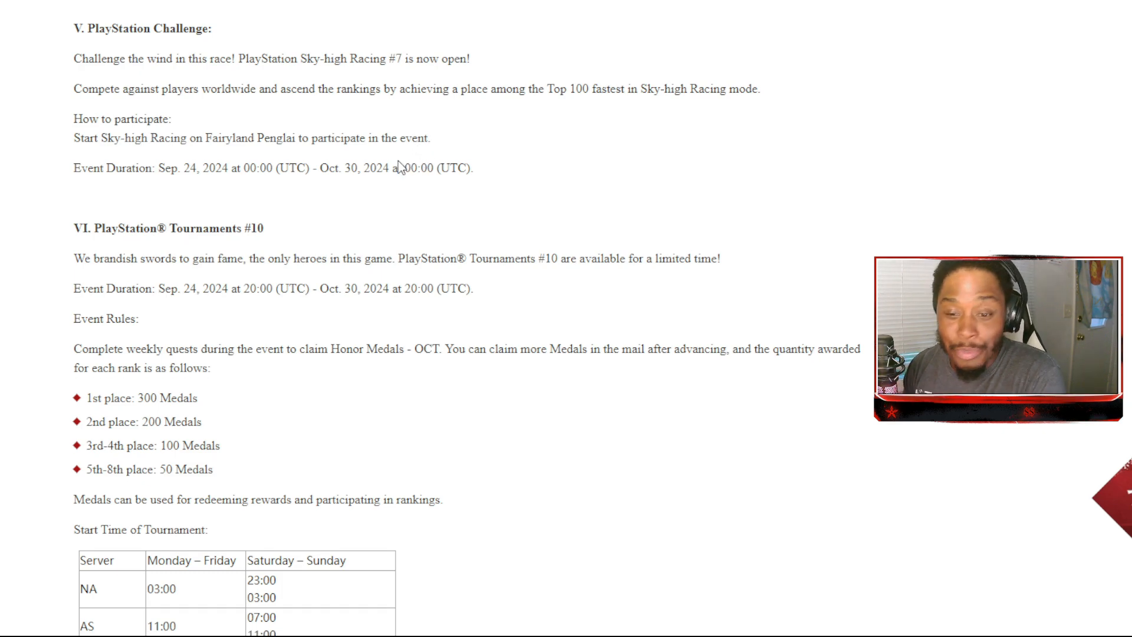
scroll(down, 3)
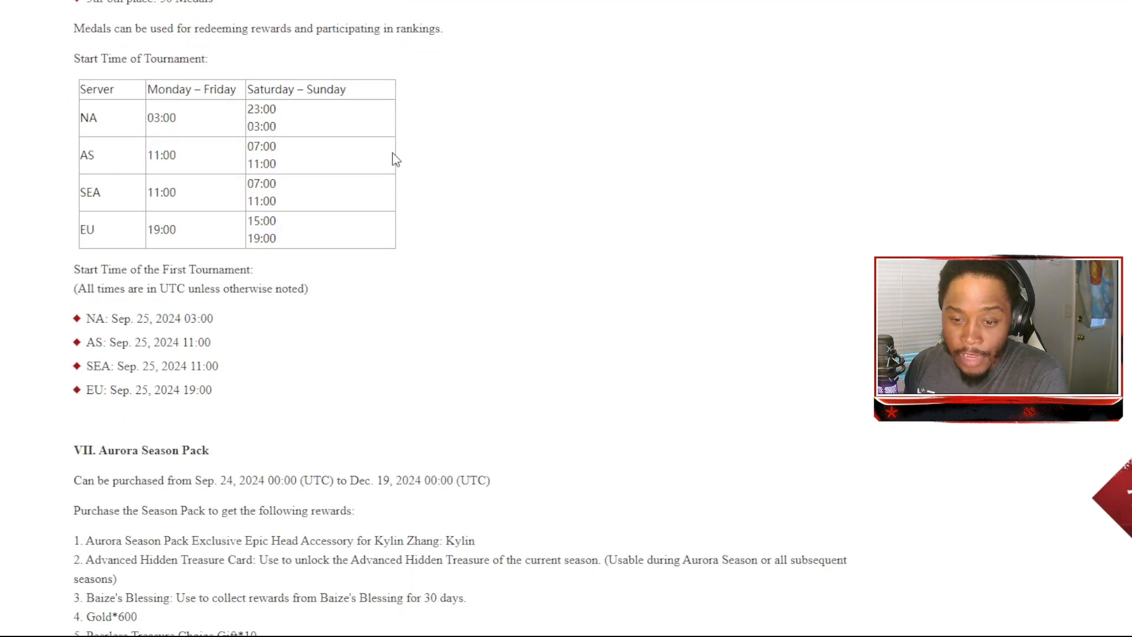
scroll(down, 3)
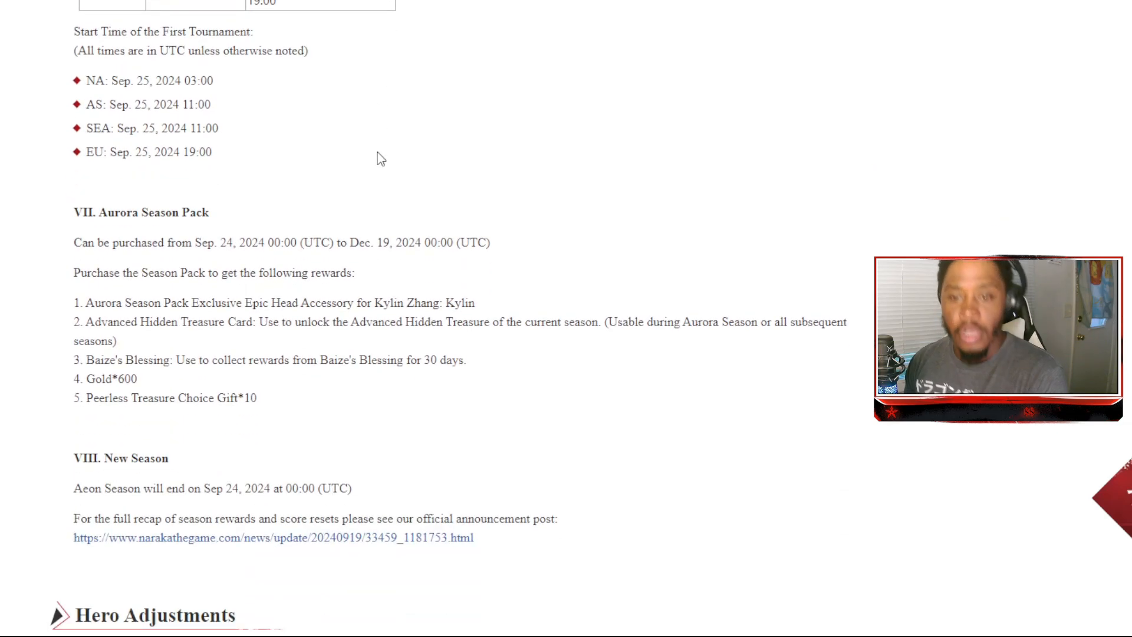
mouse_move(374, 169)
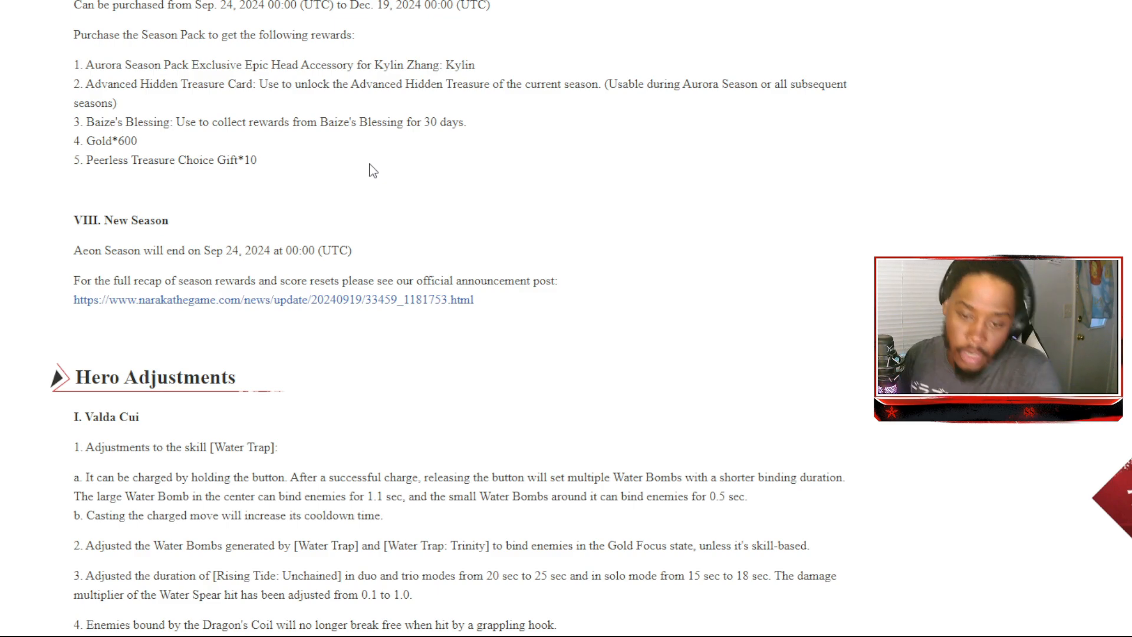
scroll(down, 3)
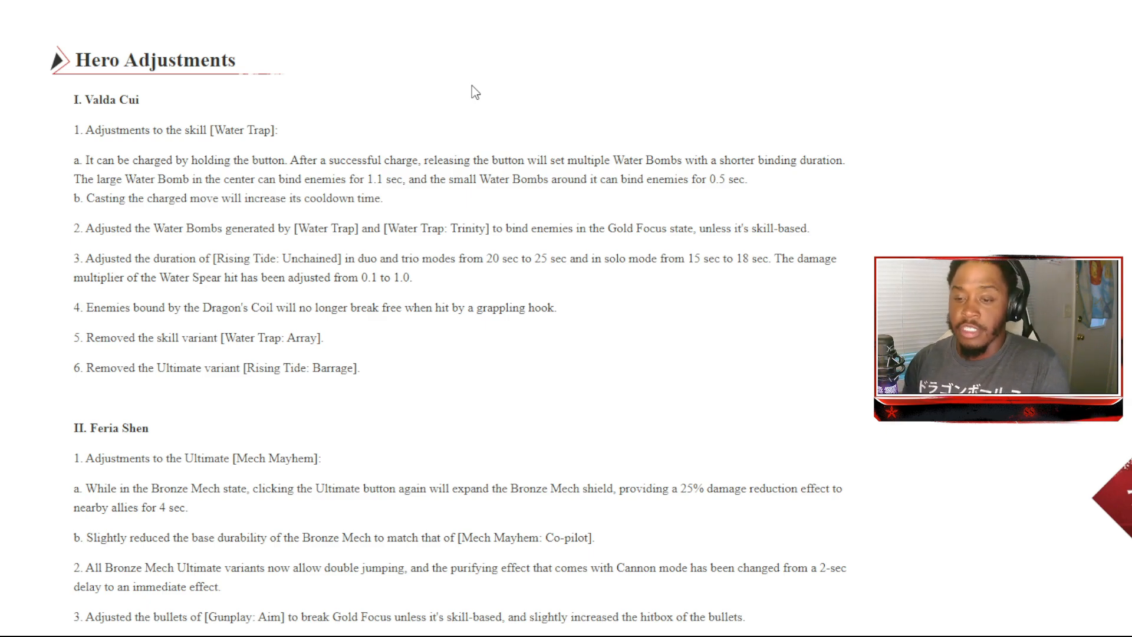
scroll(down, 3)
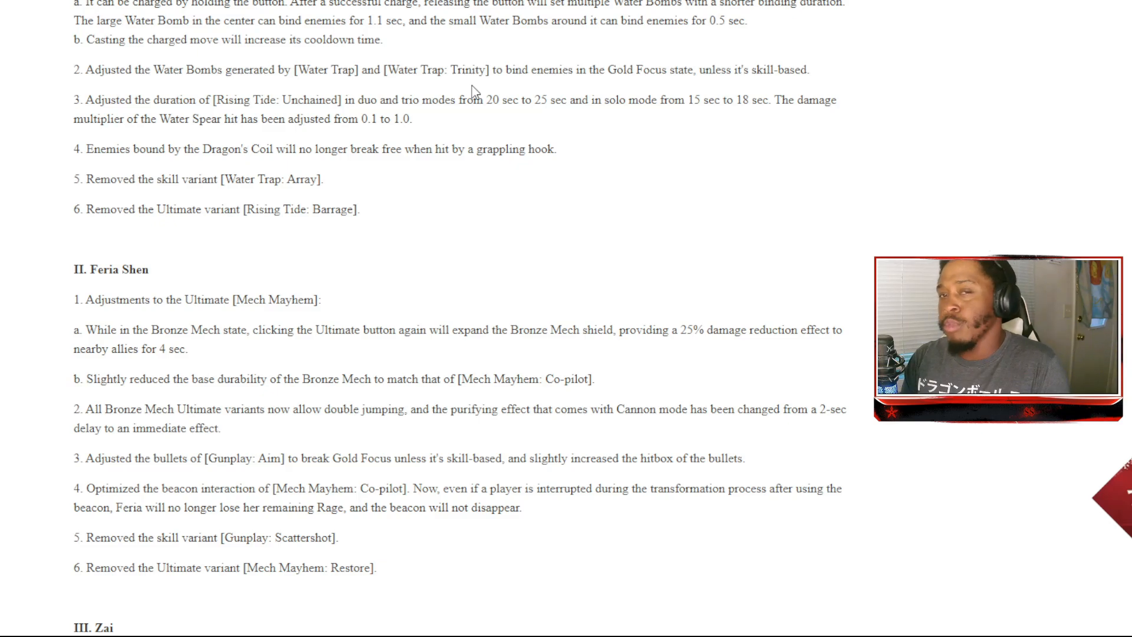
scroll(down, 3)
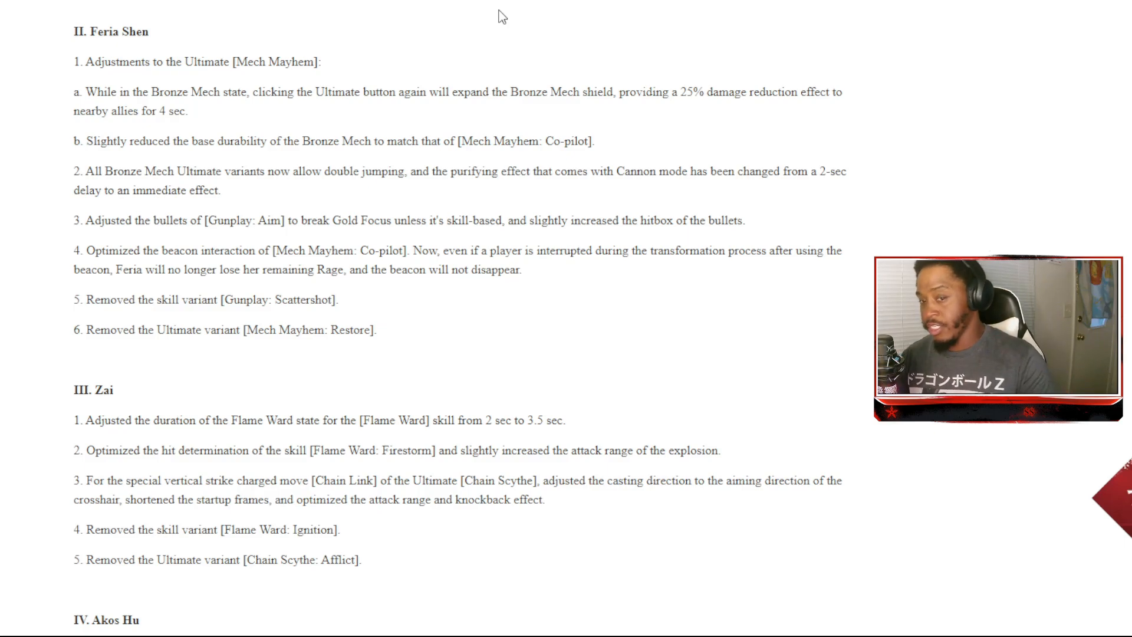
scroll(down, 3)
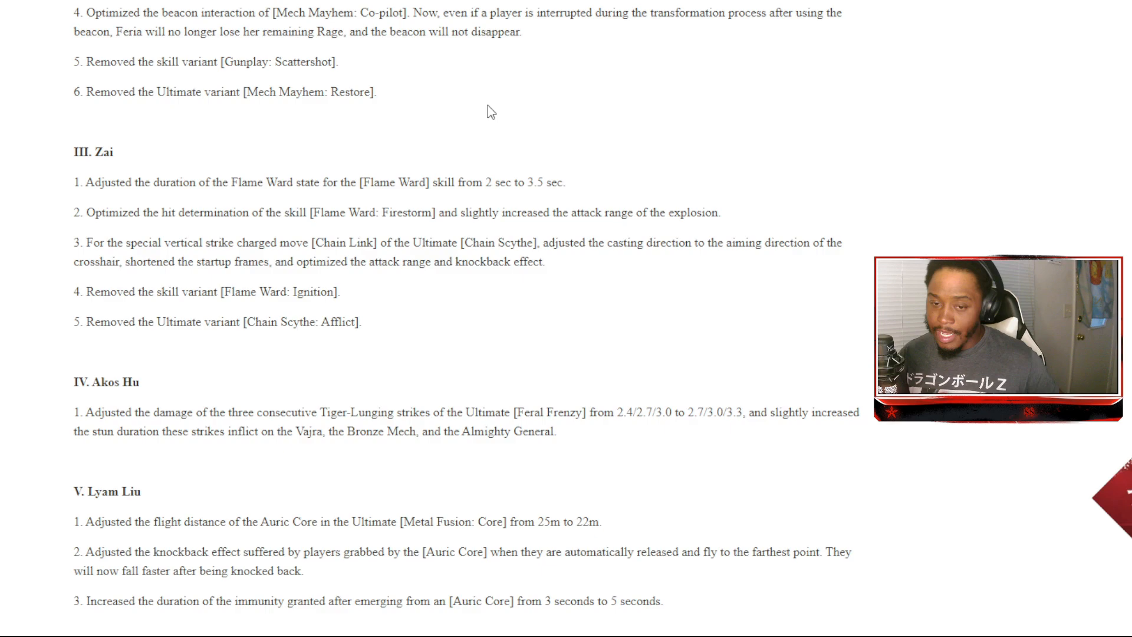
scroll(down, 3)
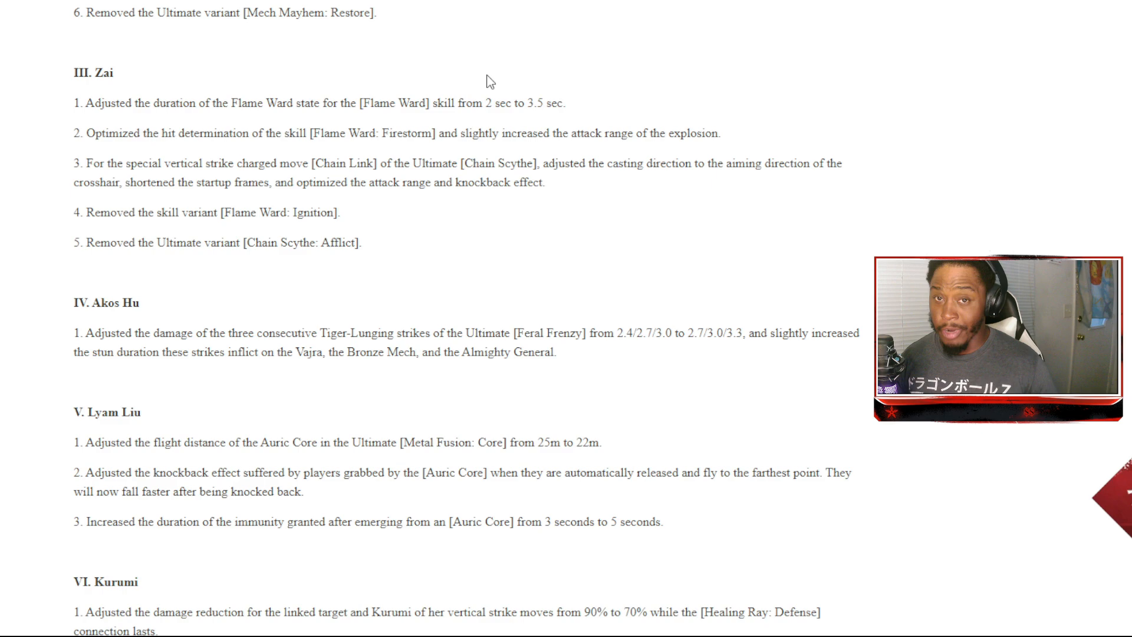
scroll(down, 3)
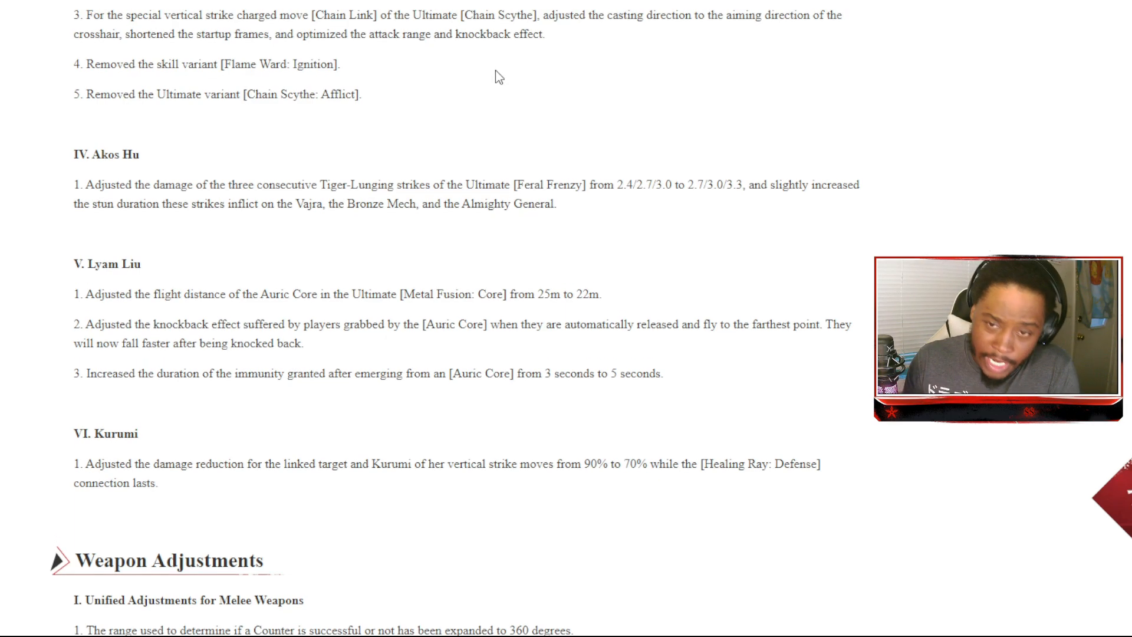
scroll(down, 3)
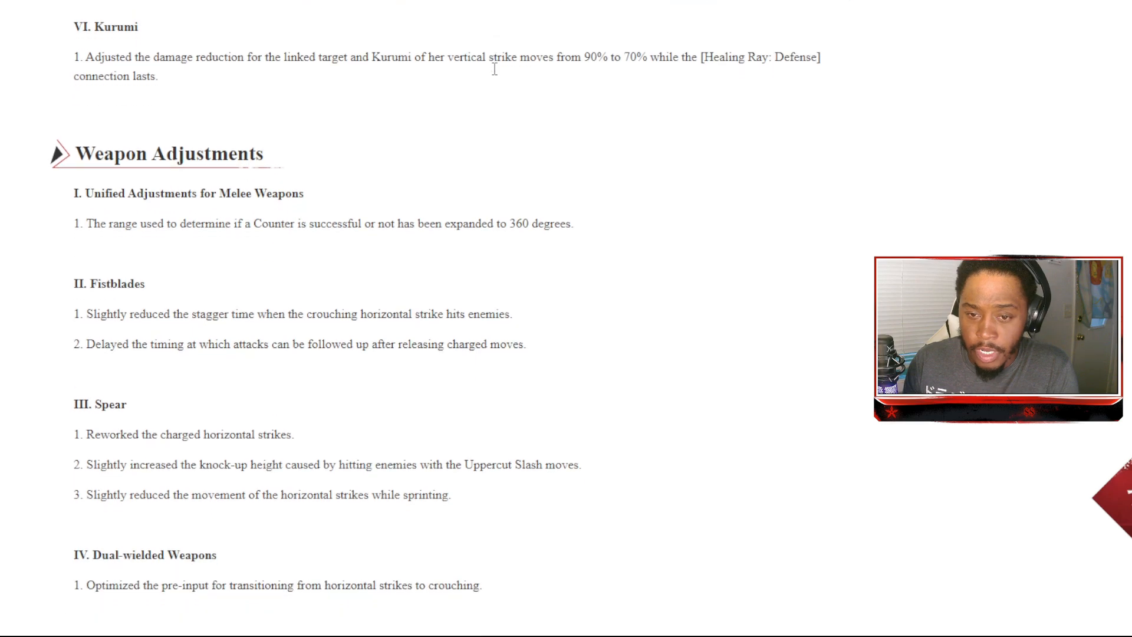
scroll(down, 3)
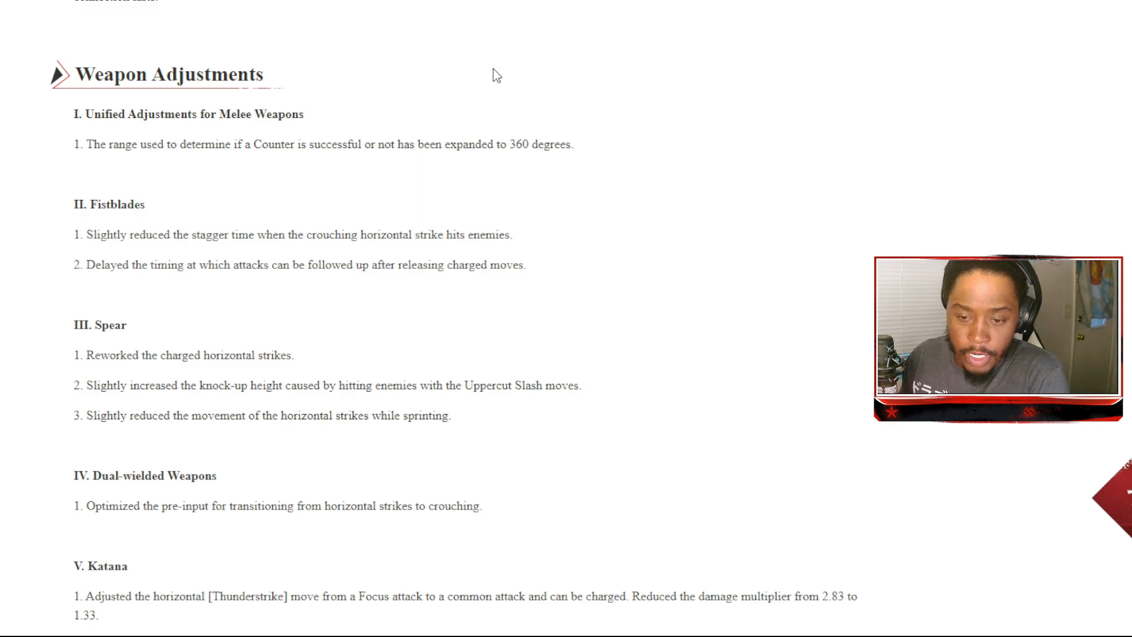
mouse_move(511, 311)
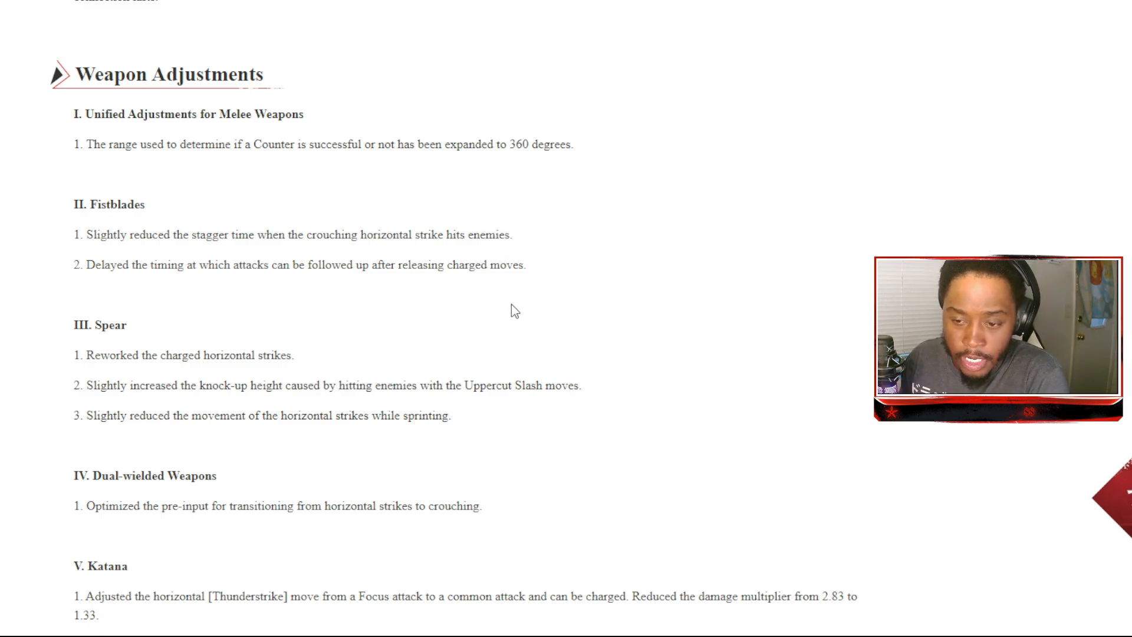
mouse_move(452, 414)
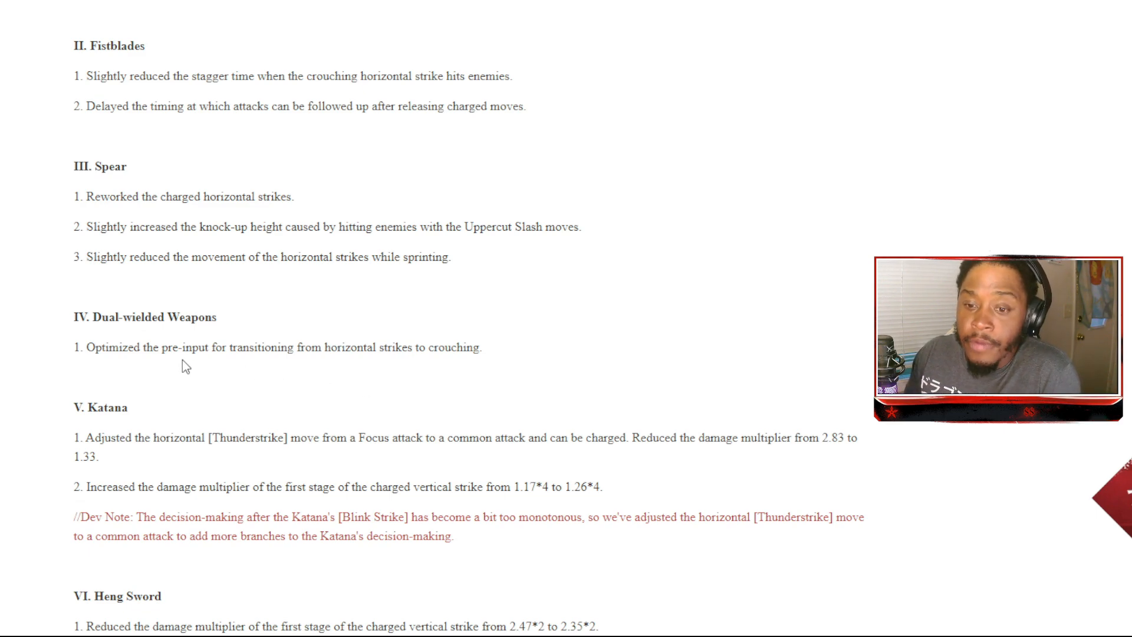
mouse_move(298, 370)
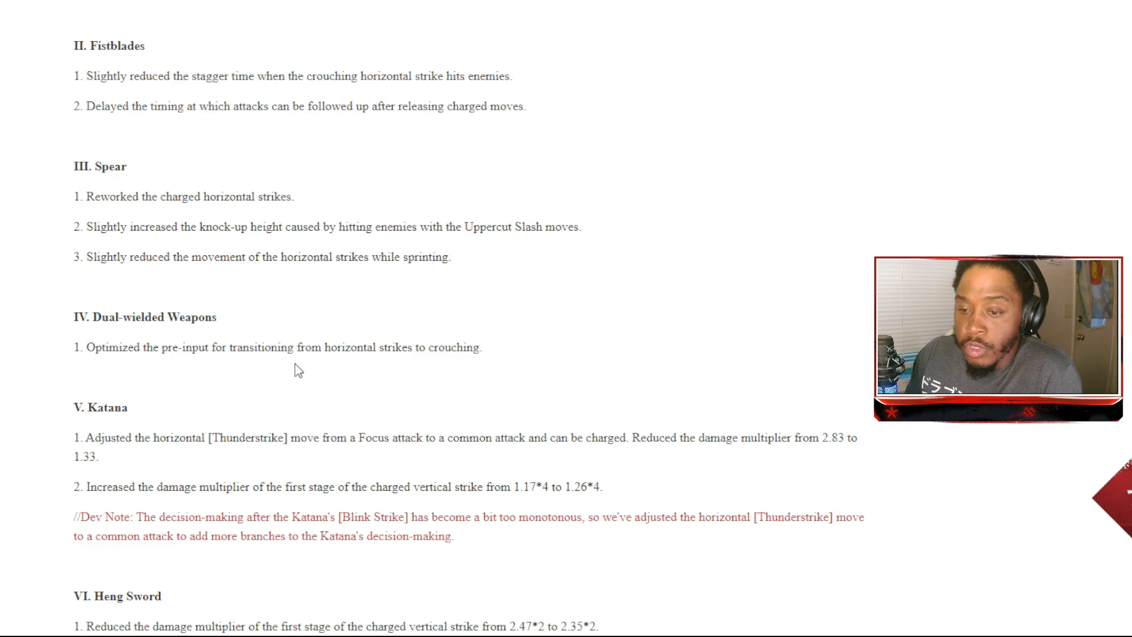
scroll(down, 3)
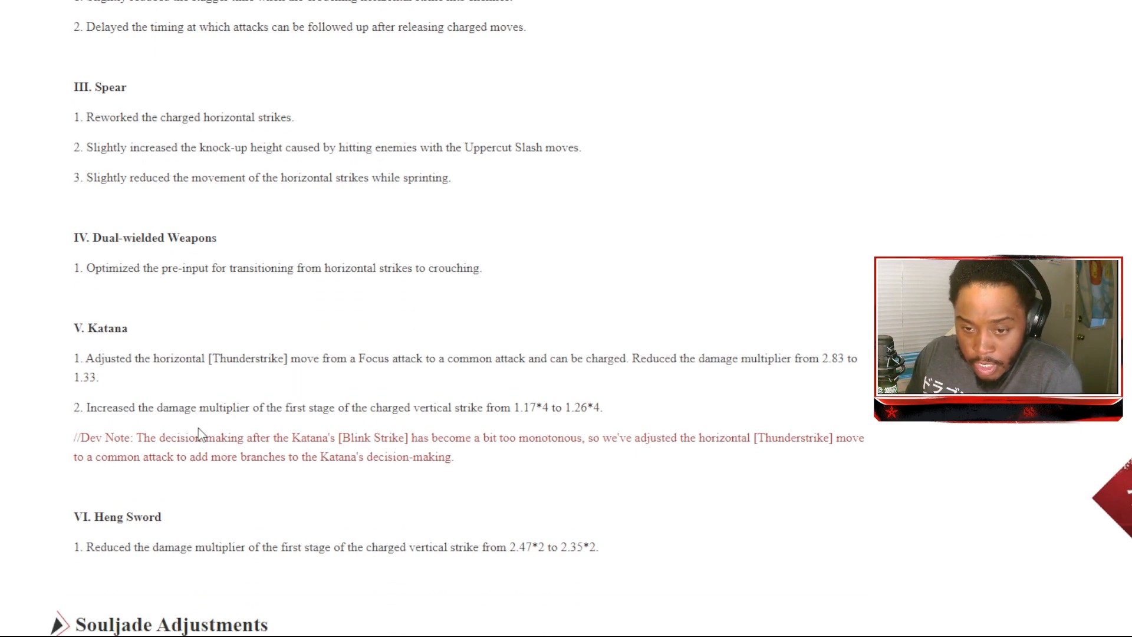
mouse_move(311, 383)
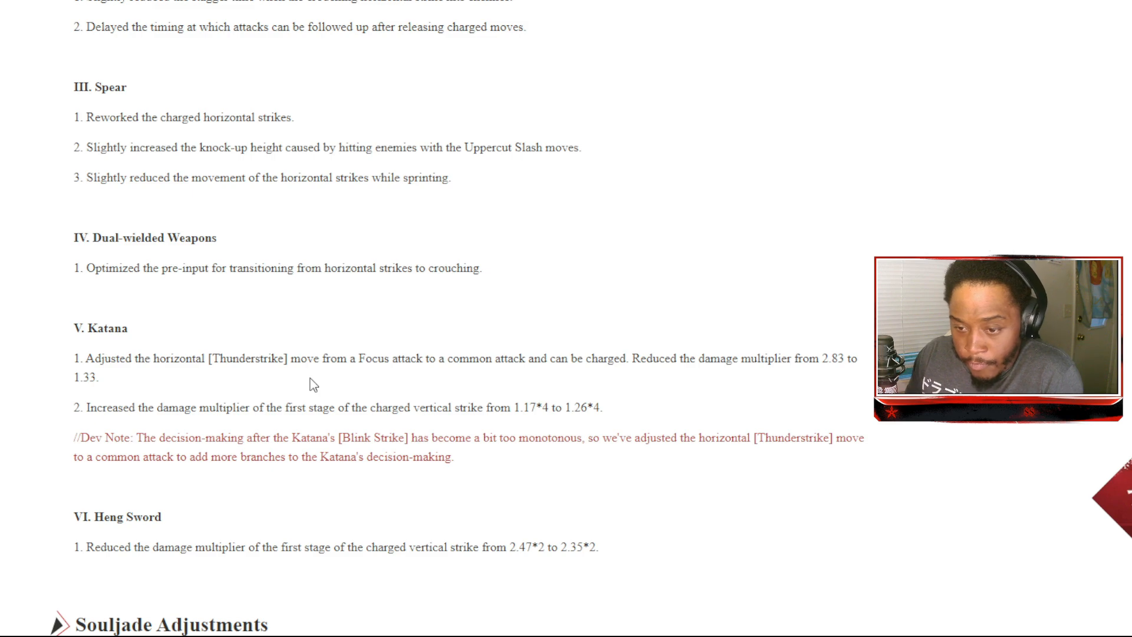
mouse_move(649, 423)
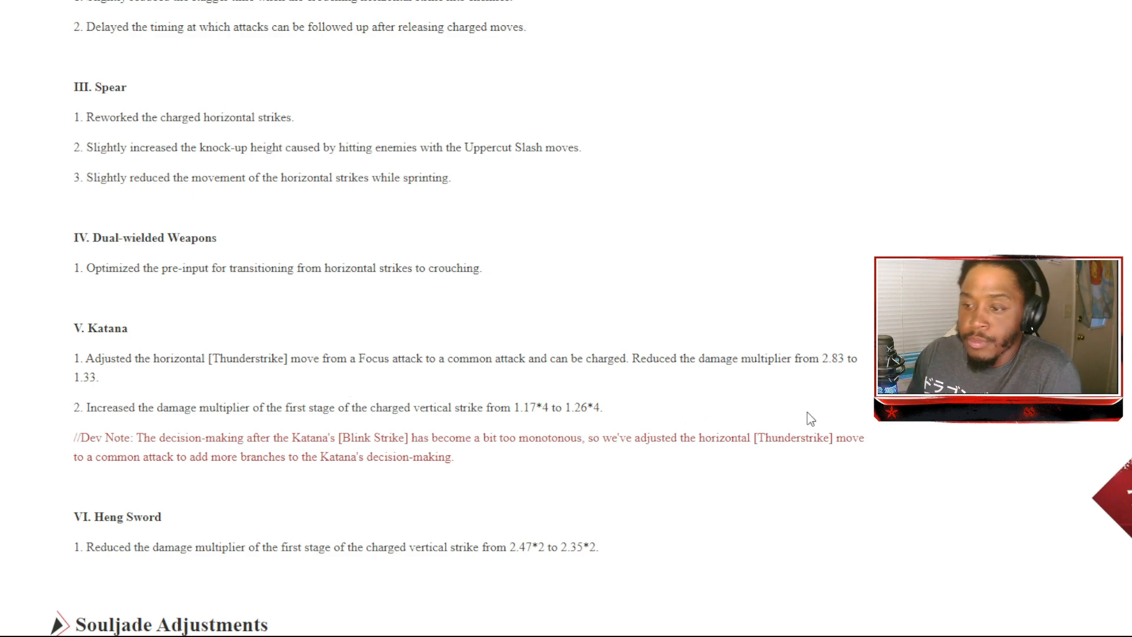
mouse_move(816, 433)
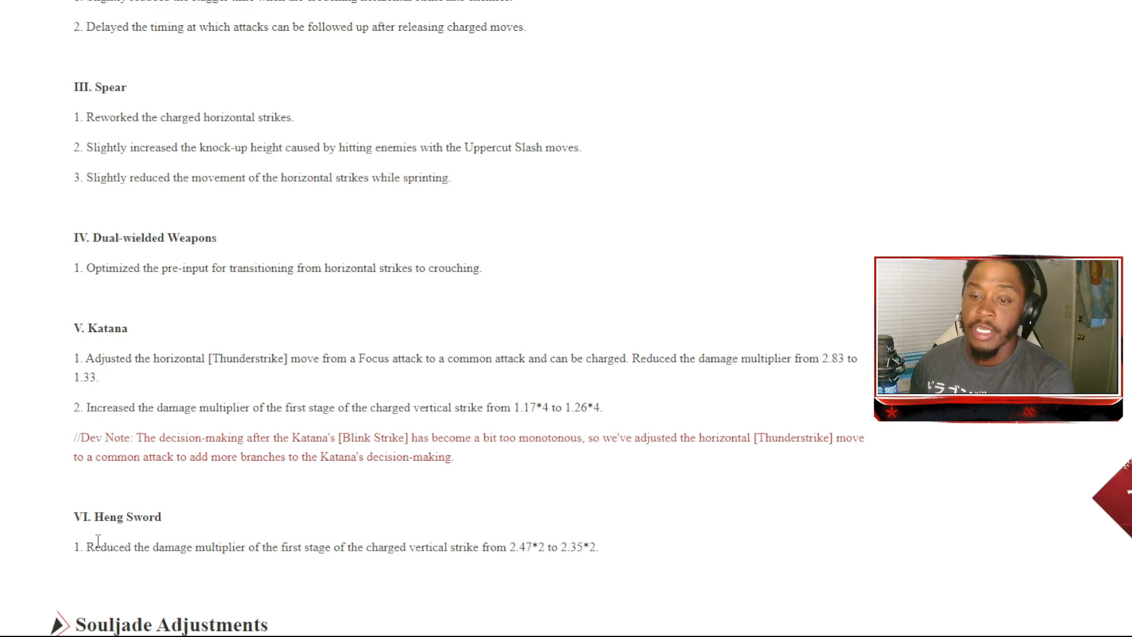
scroll(down, 3)
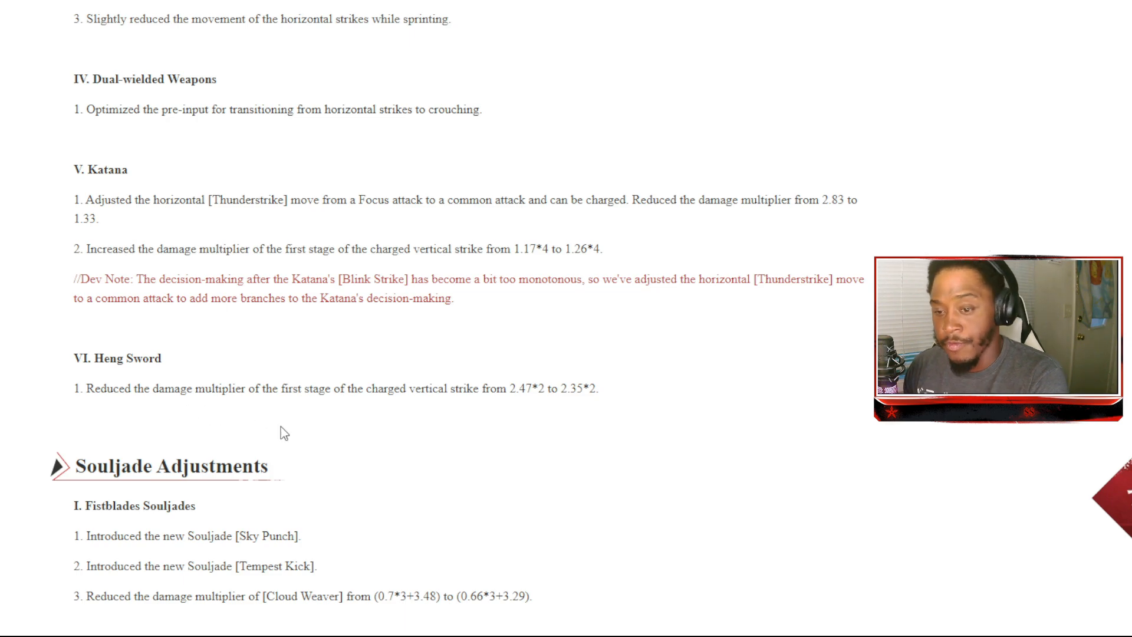
mouse_move(518, 402)
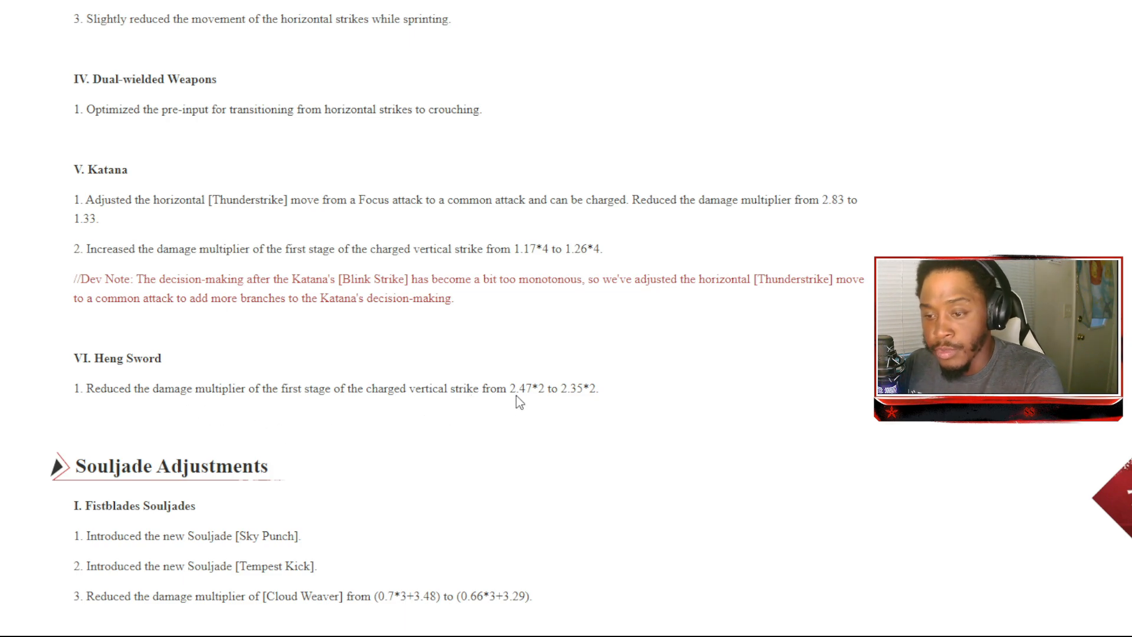
mouse_move(582, 410)
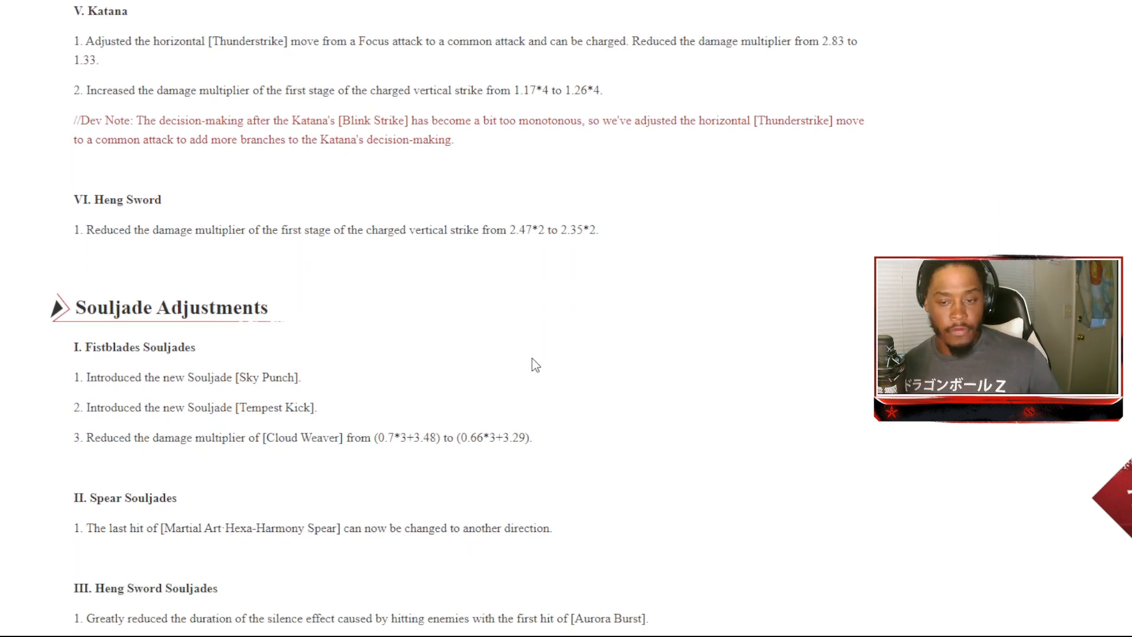
scroll(down, 3)
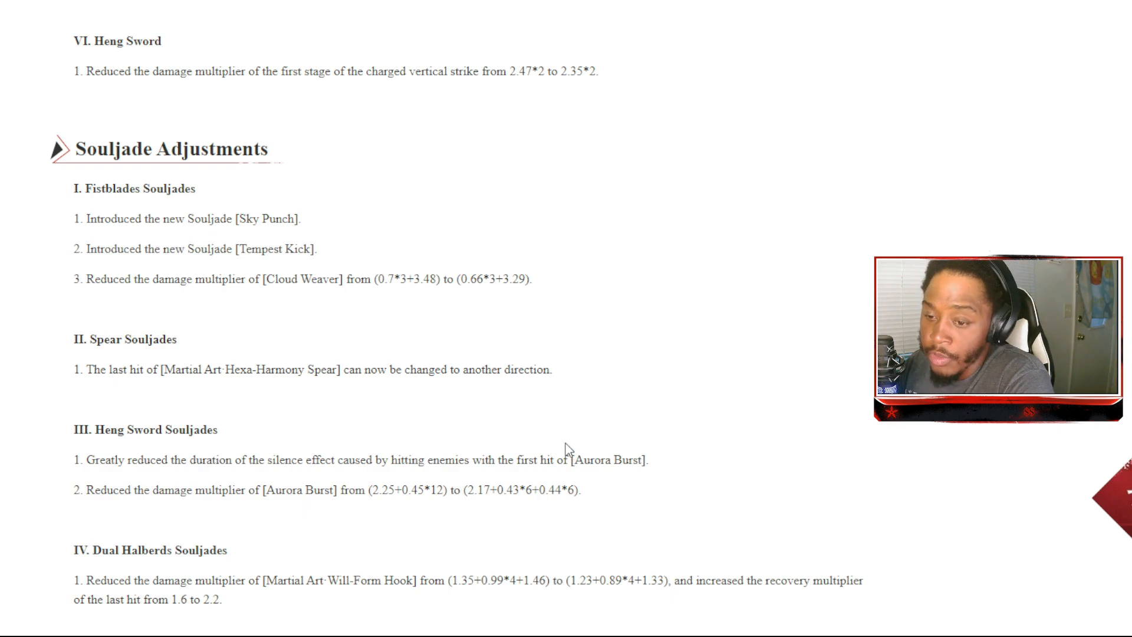
scroll(down, 3)
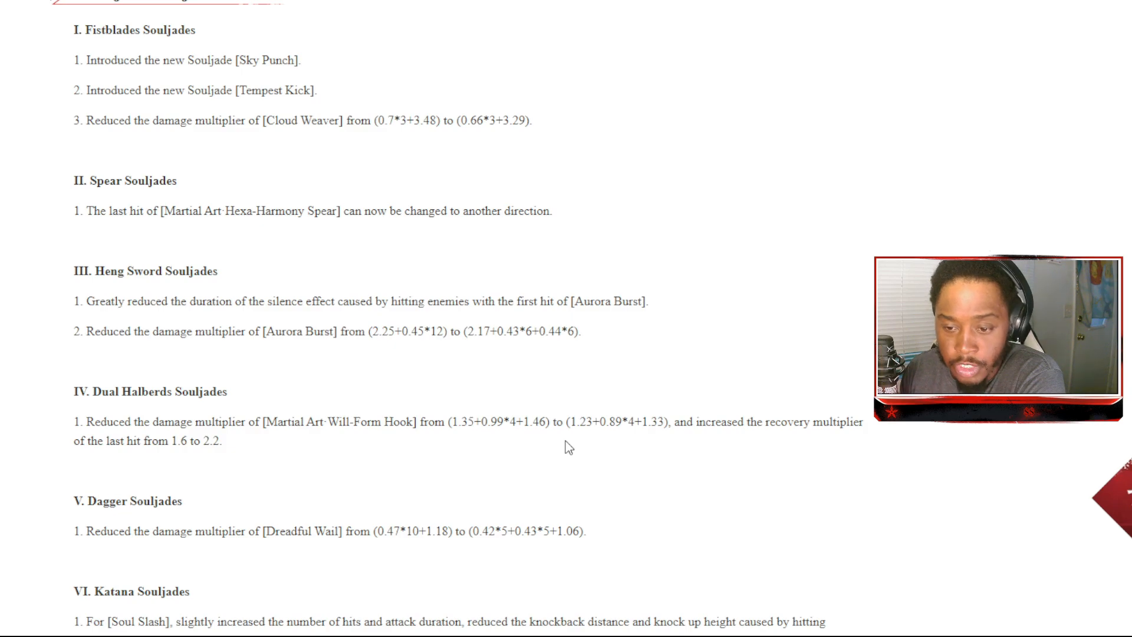
scroll(down, 3)
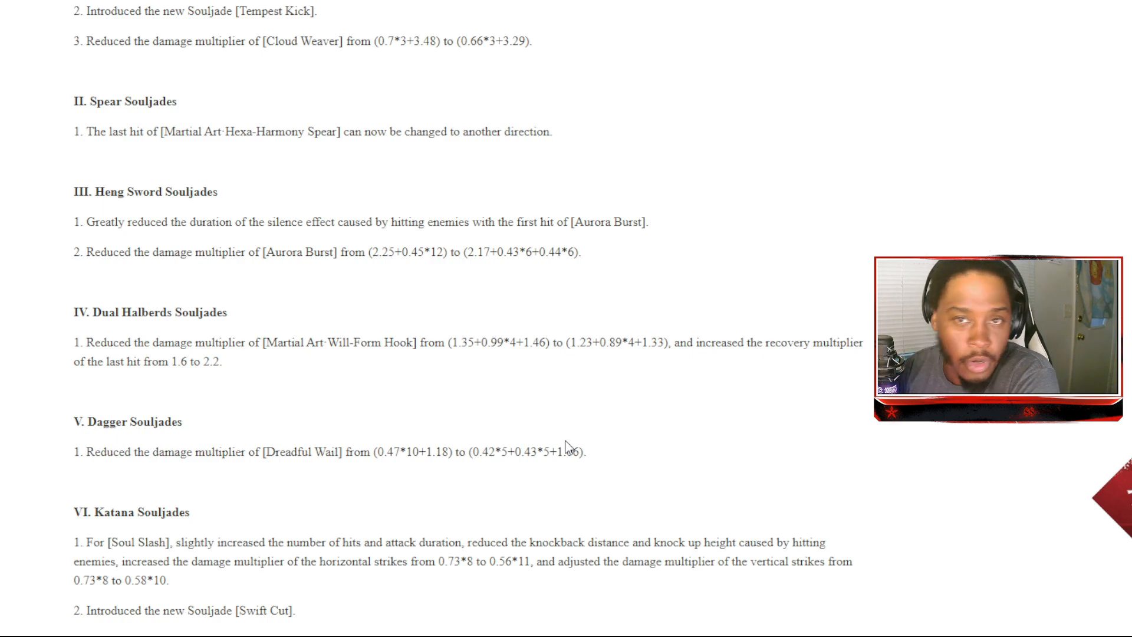
scroll(down, 3)
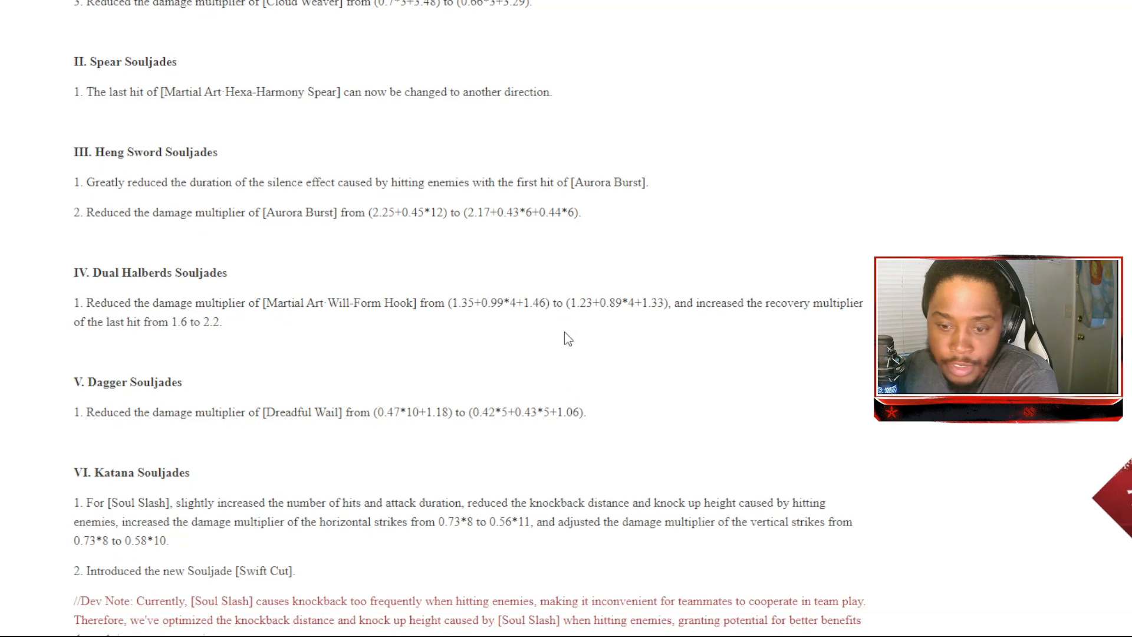
scroll(down, 3)
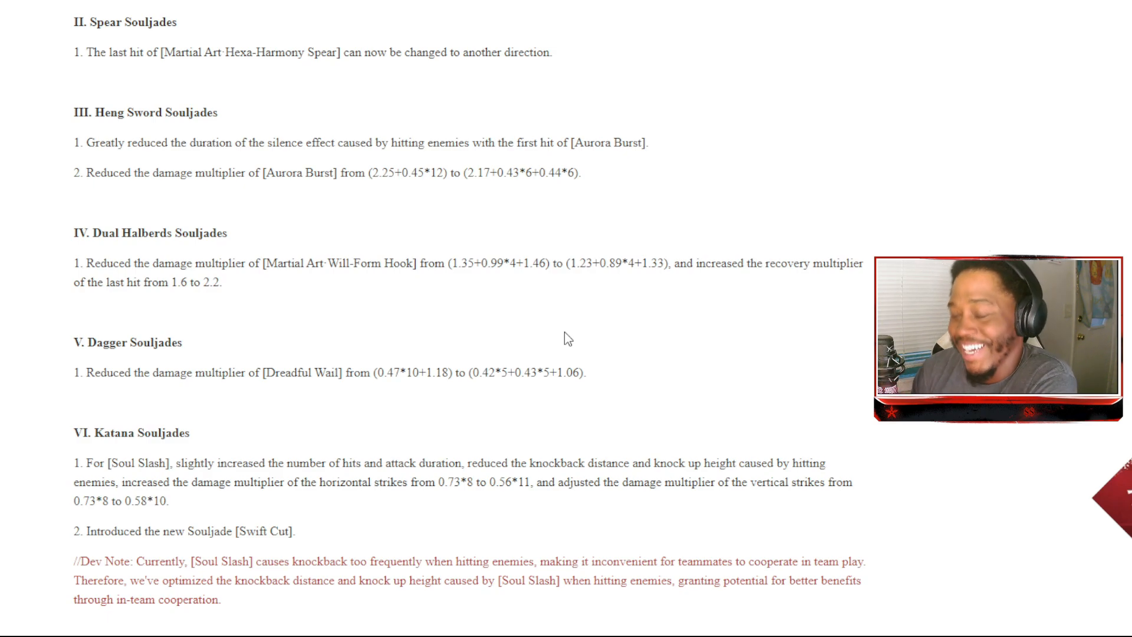
scroll(down, 3)
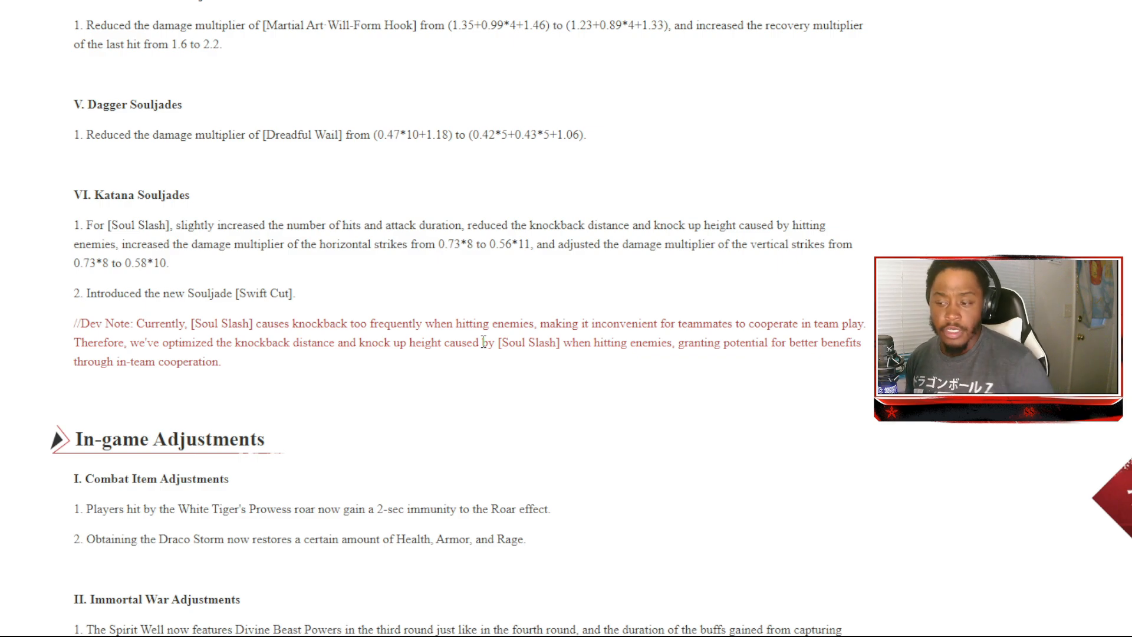
scroll(down, 3)
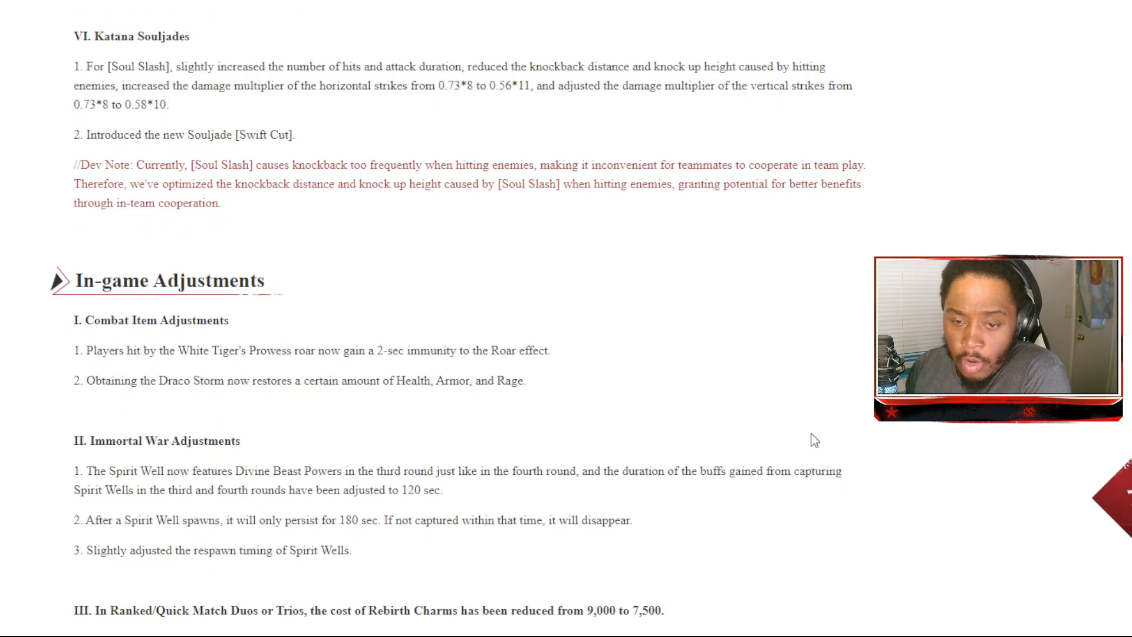
scroll(down, 3)
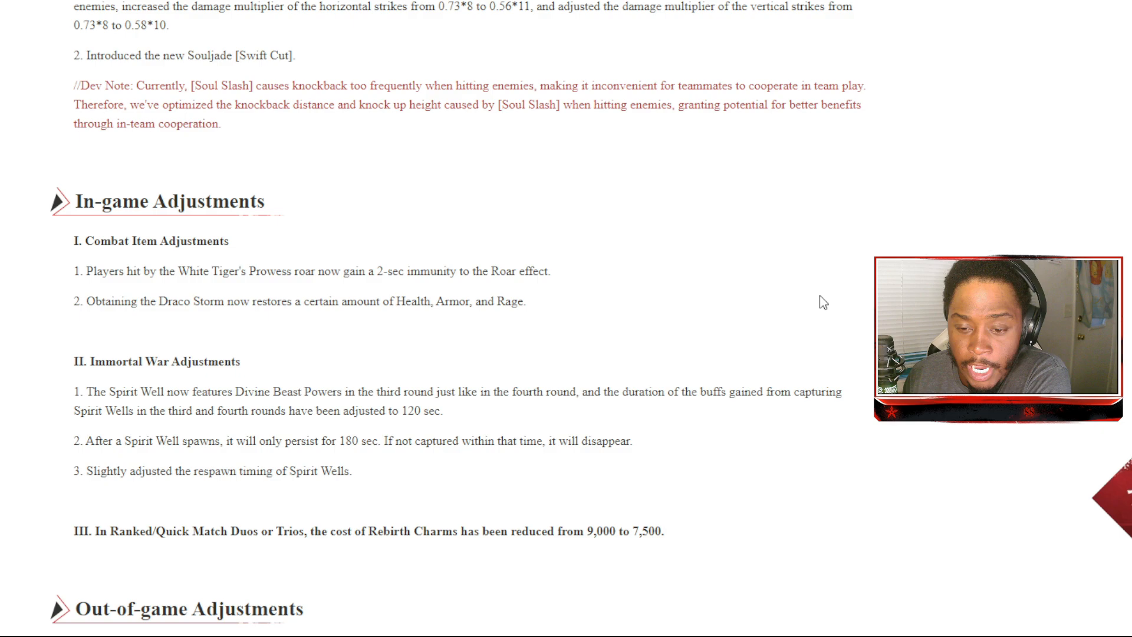
scroll(down, 3)
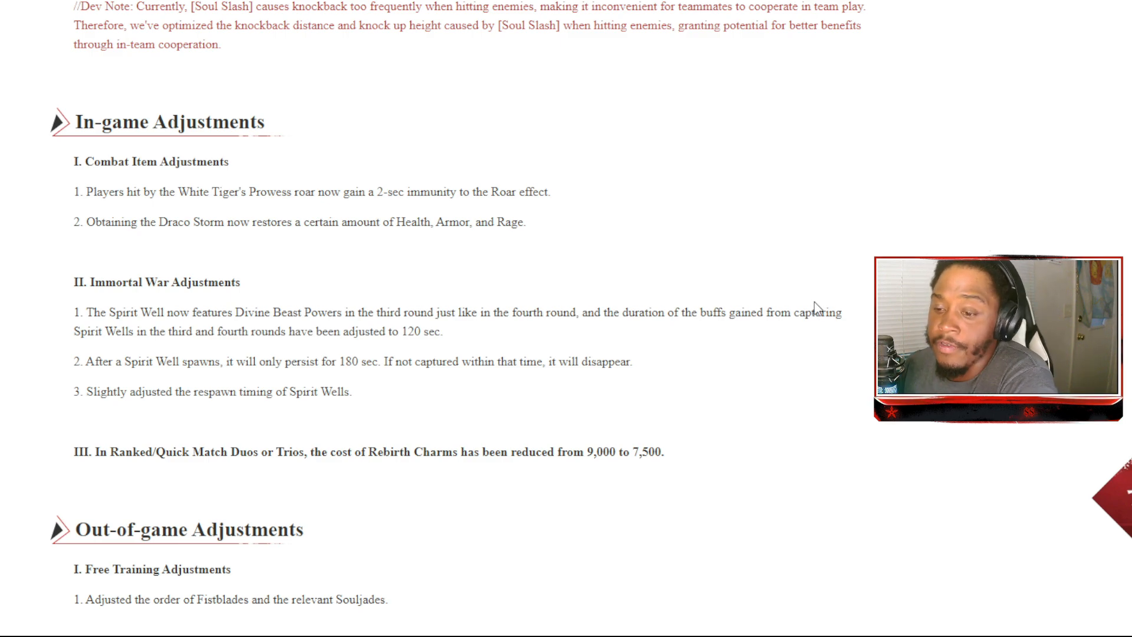
scroll(down, 3)
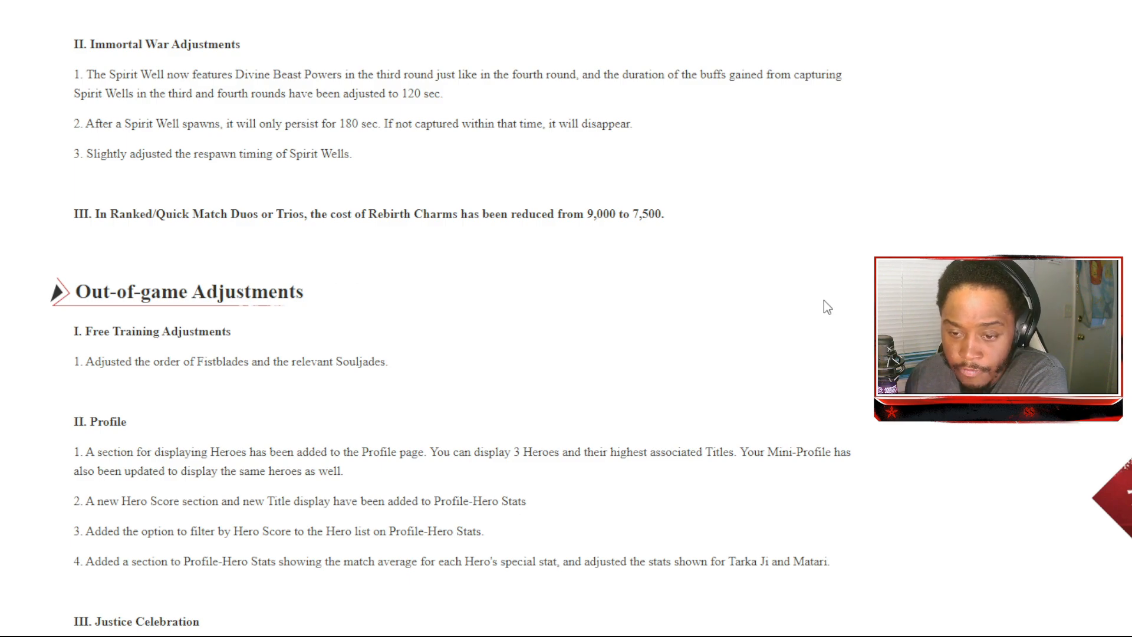
scroll(down, 3)
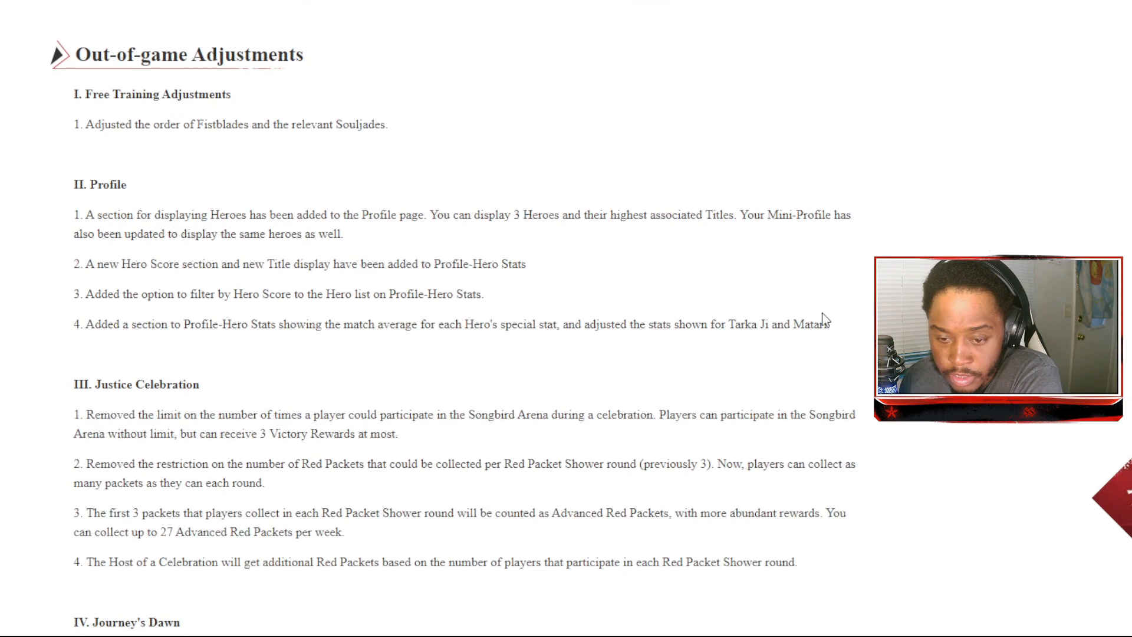
scroll(down, 3)
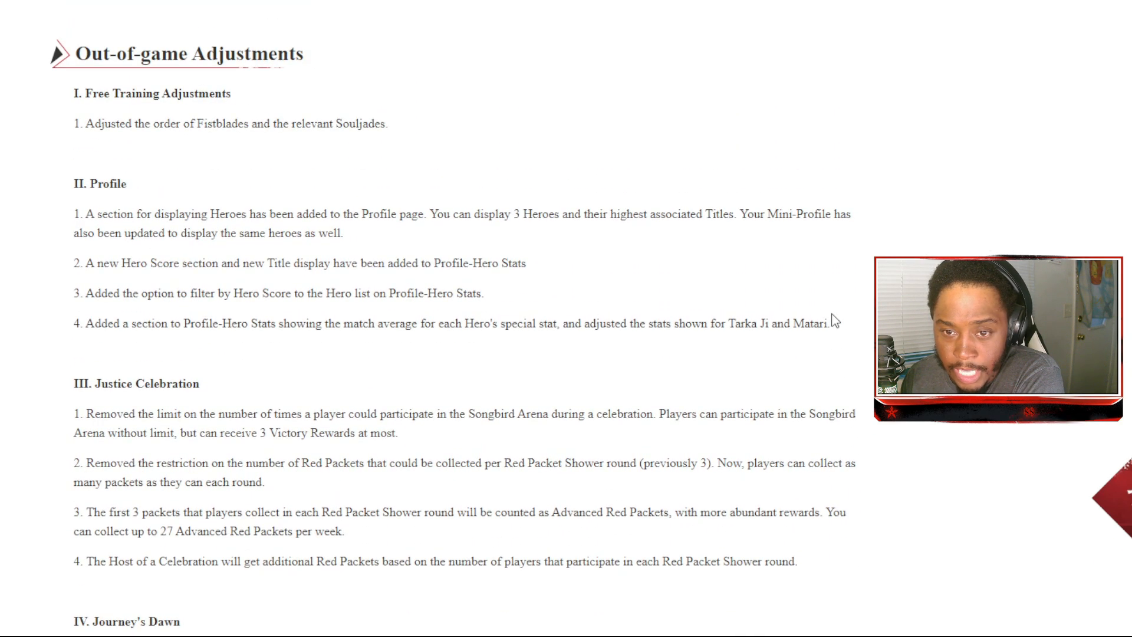
scroll(down, 3)
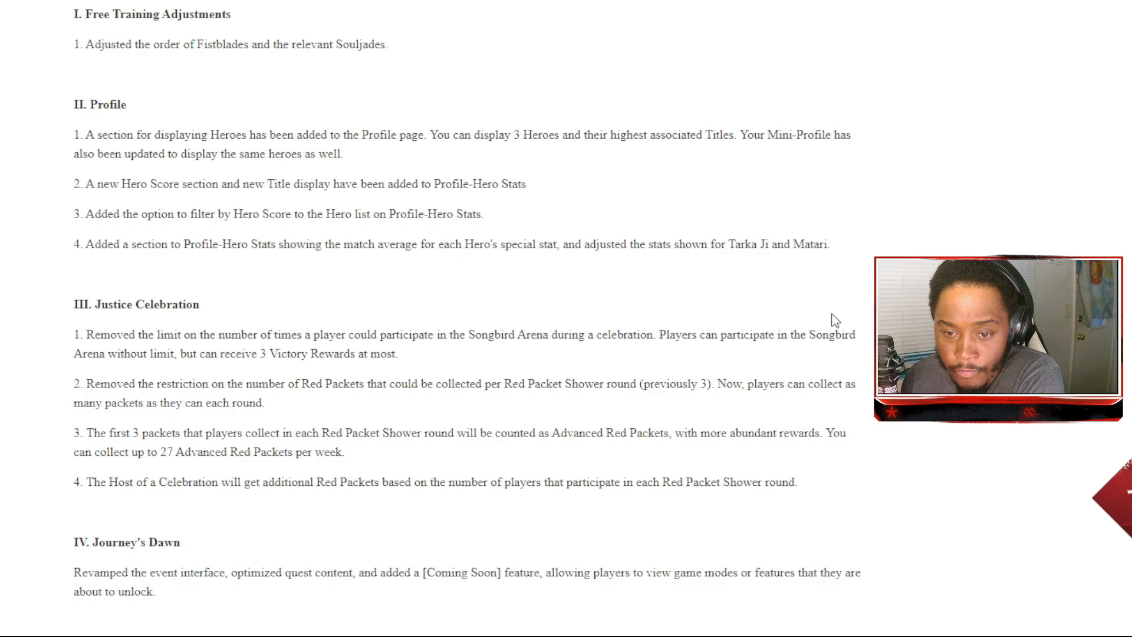
scroll(down, 3)
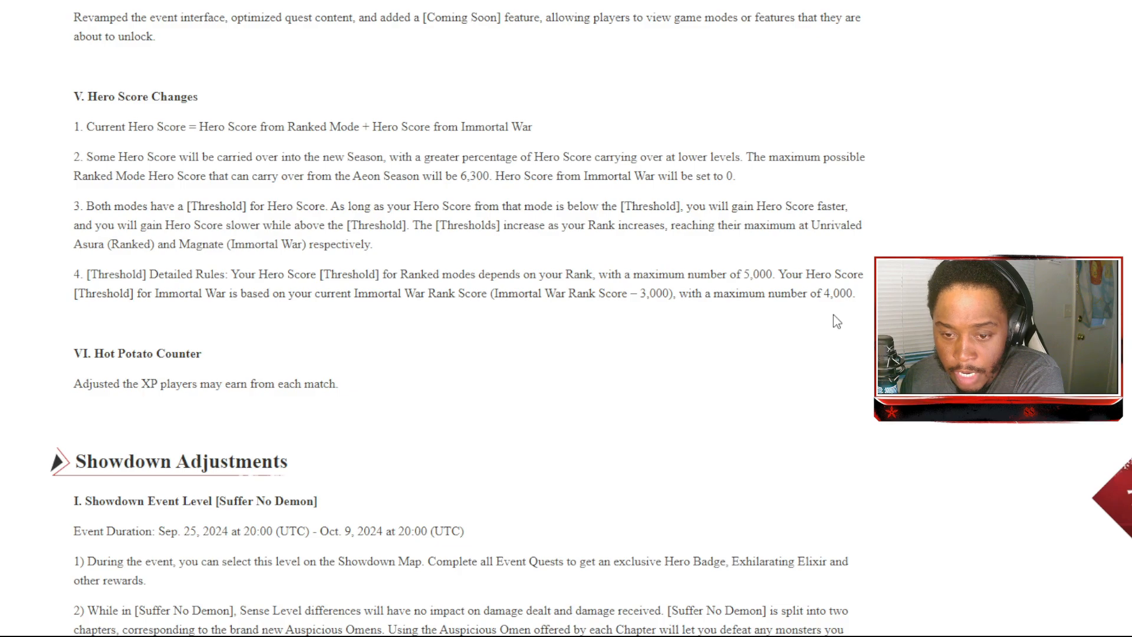
scroll(down, 3)
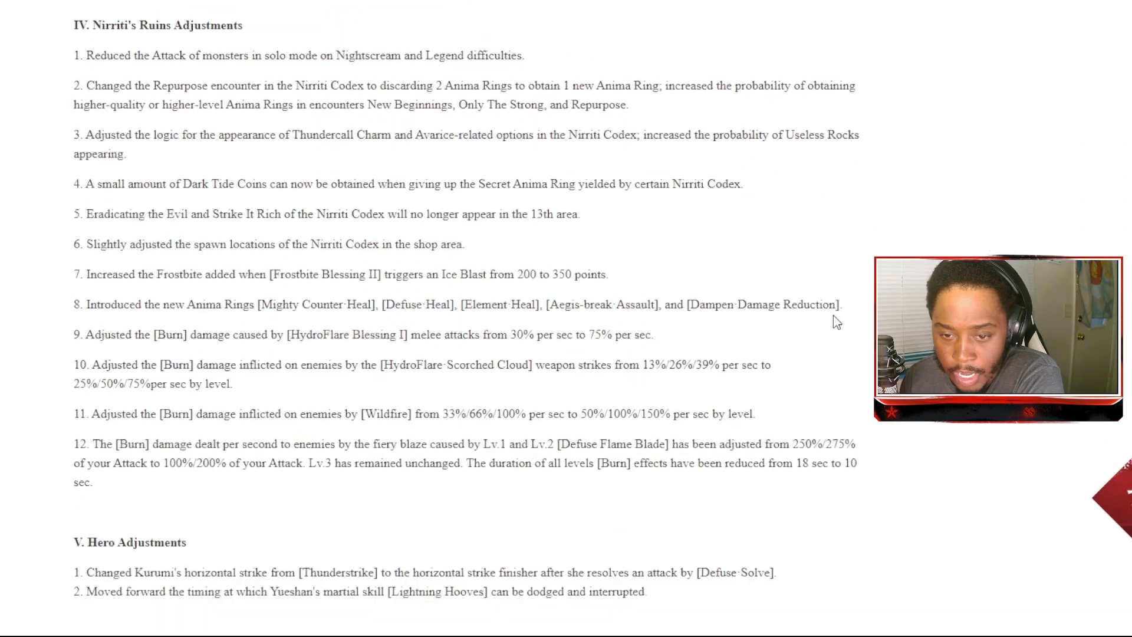
scroll(down, 3)
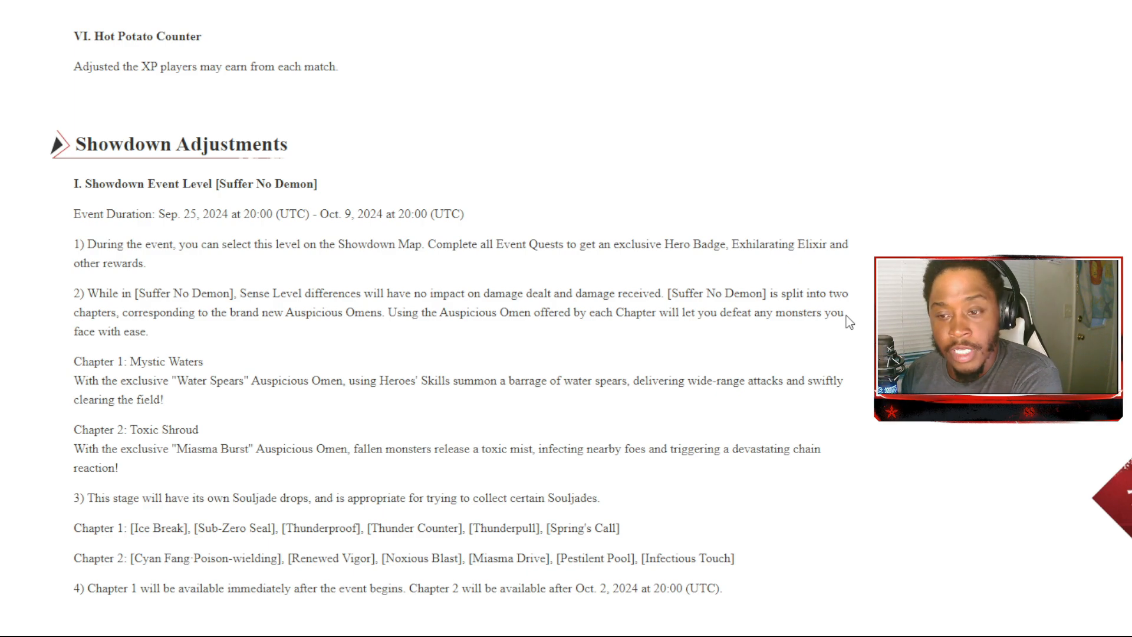
scroll(down, 3)
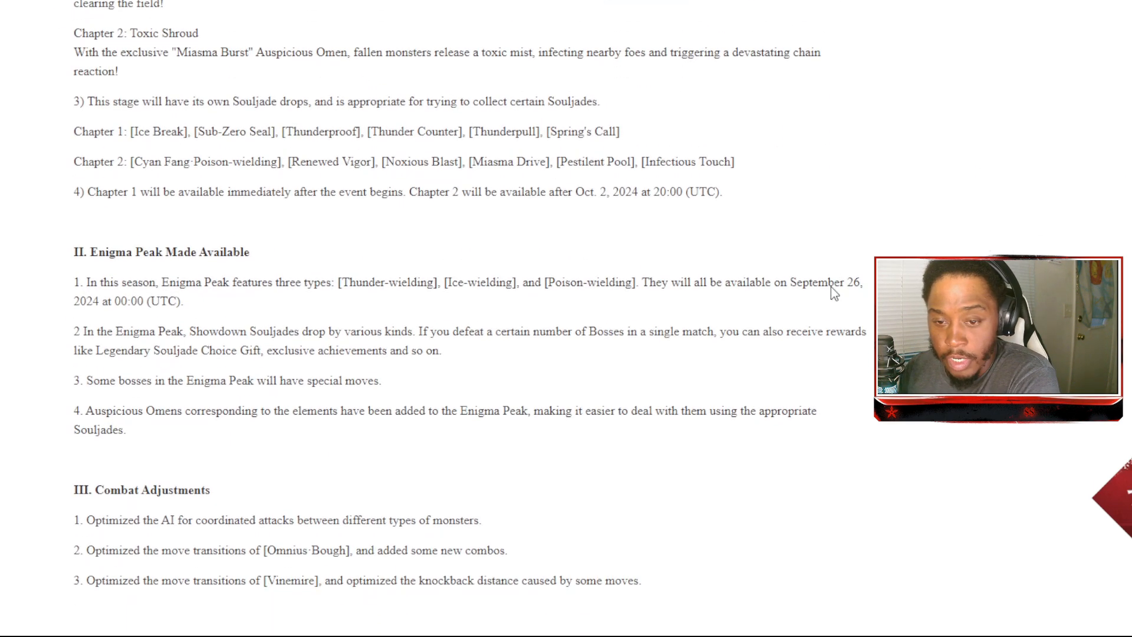
scroll(down, 3)
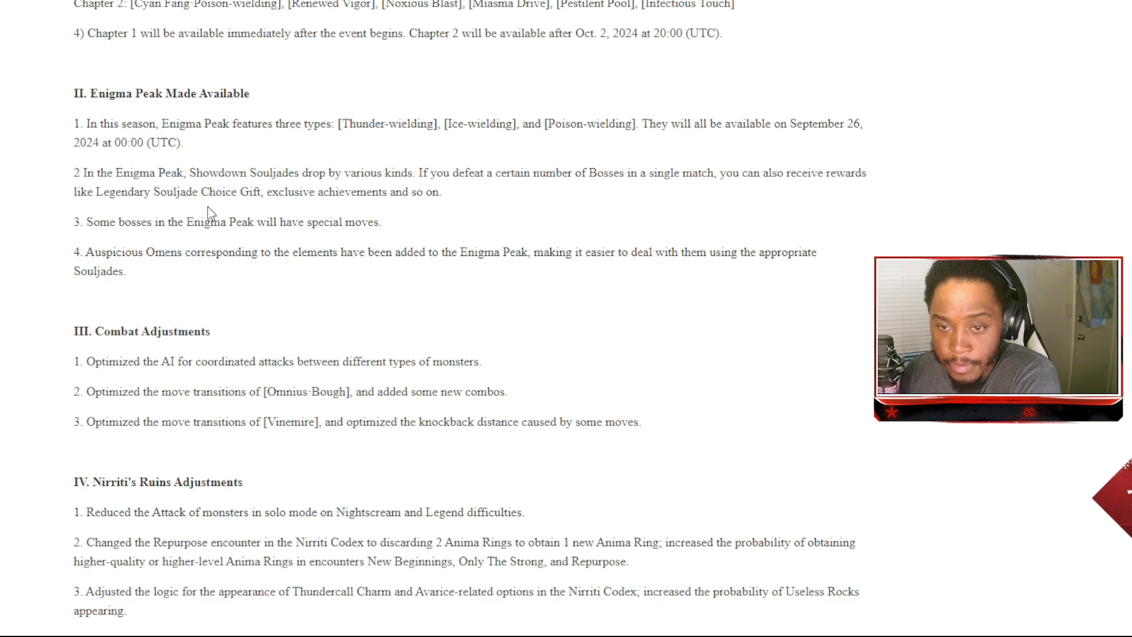
scroll(down, 3)
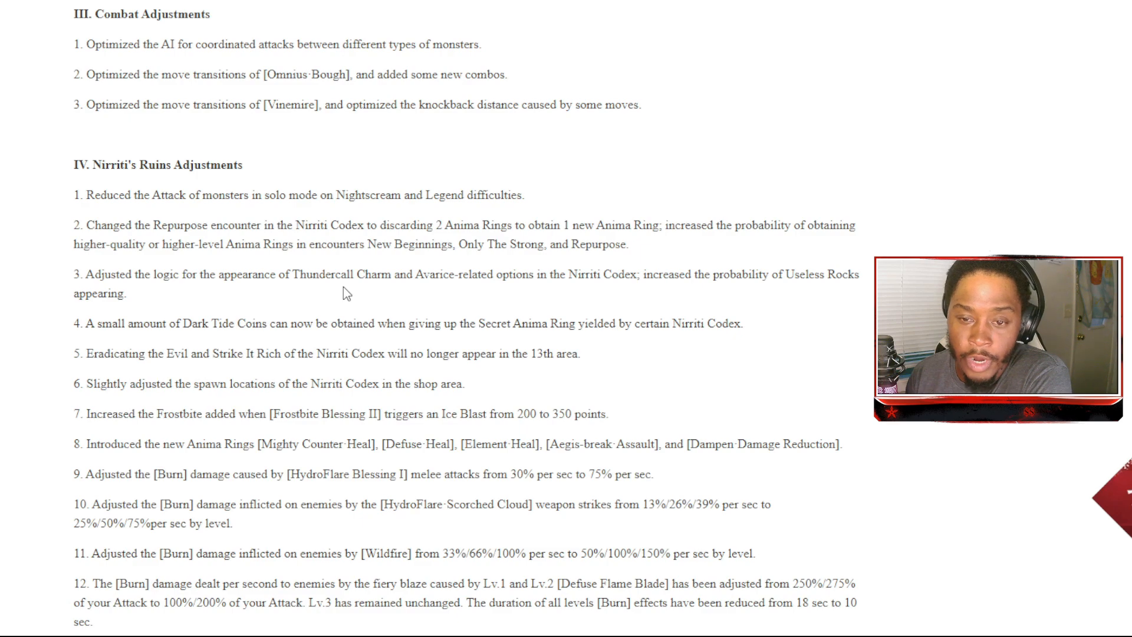
scroll(down, 3)
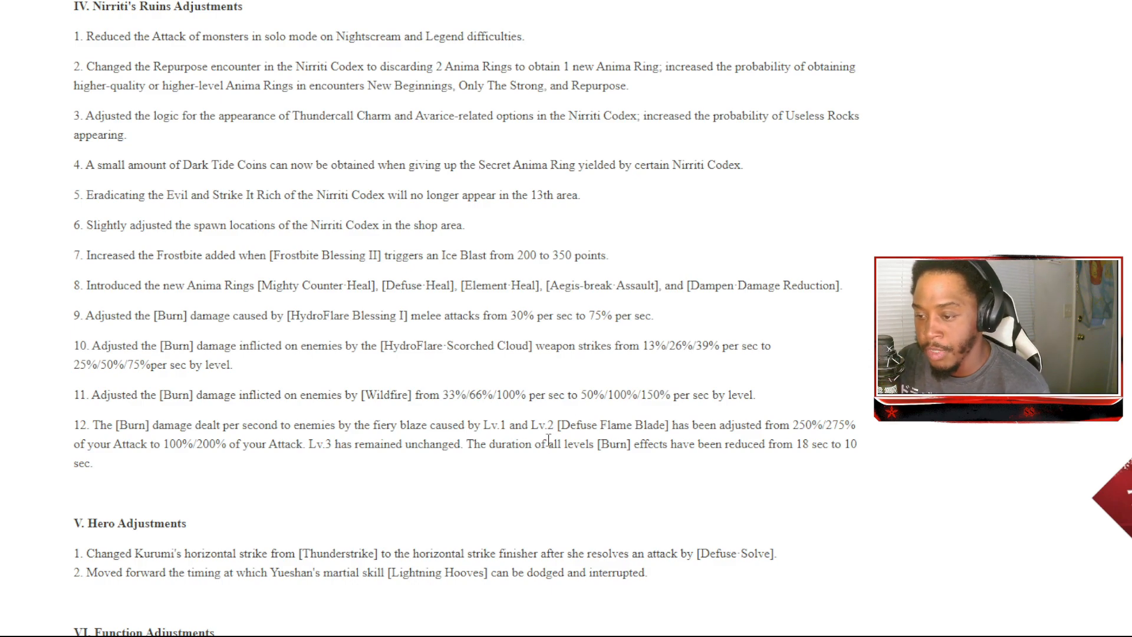
mouse_move(542, 457)
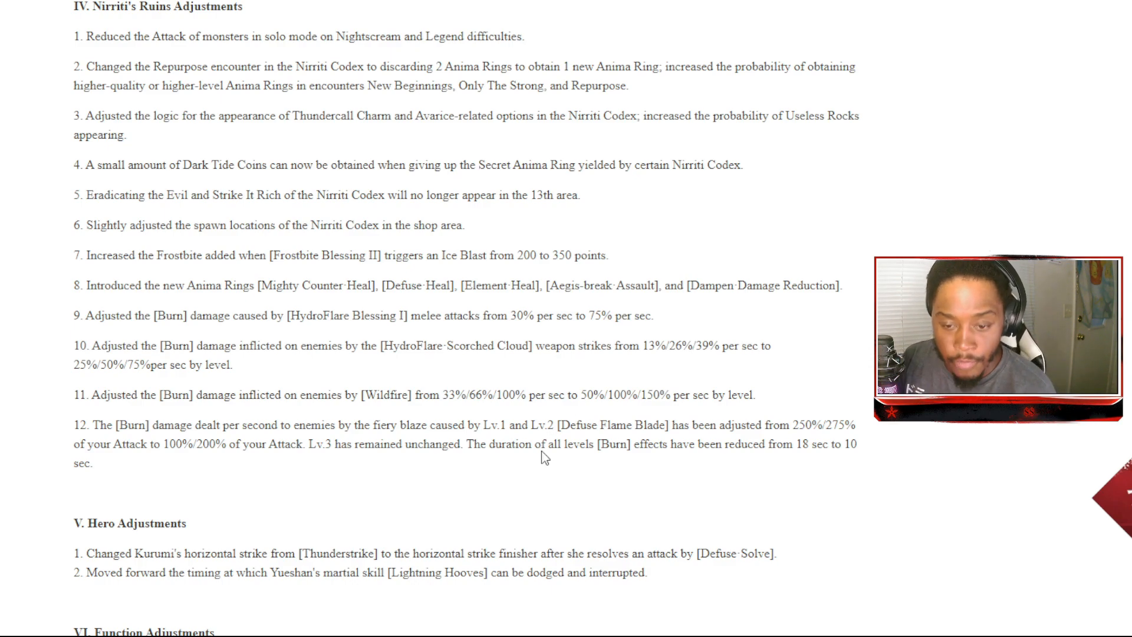
mouse_move(542, 486)
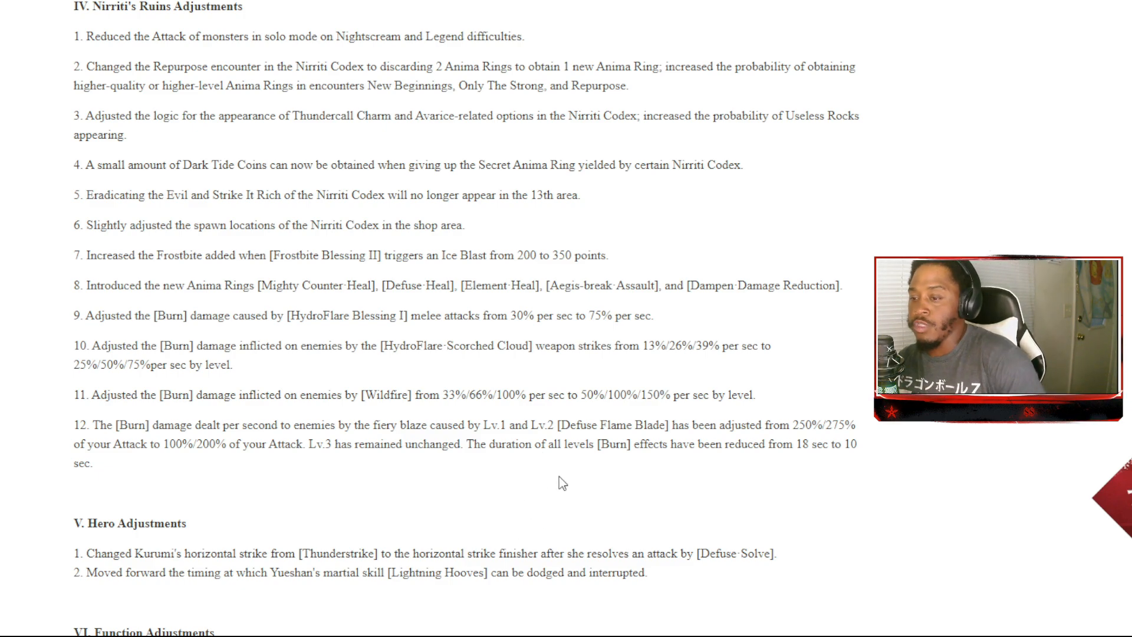
scroll(down, 3)
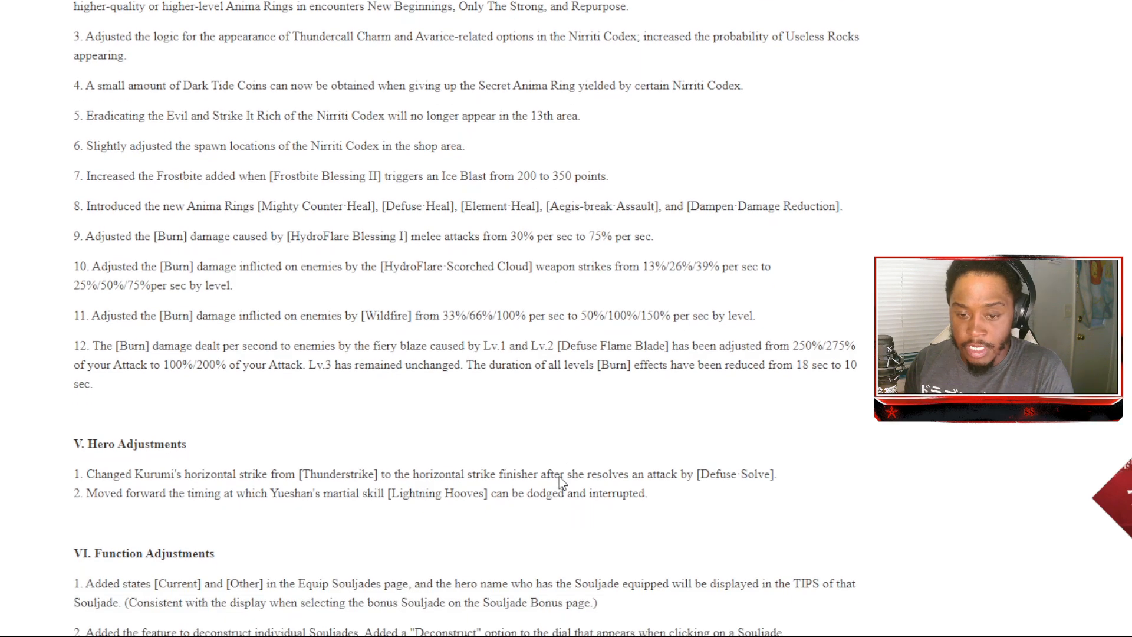
scroll(down, 3)
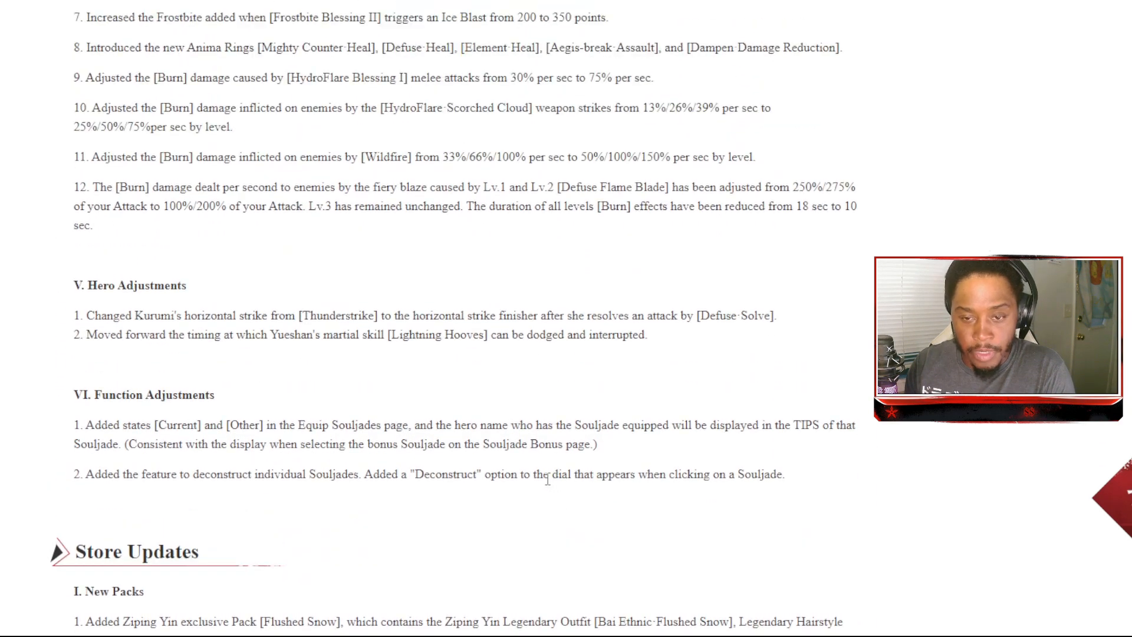
mouse_move(180, 358)
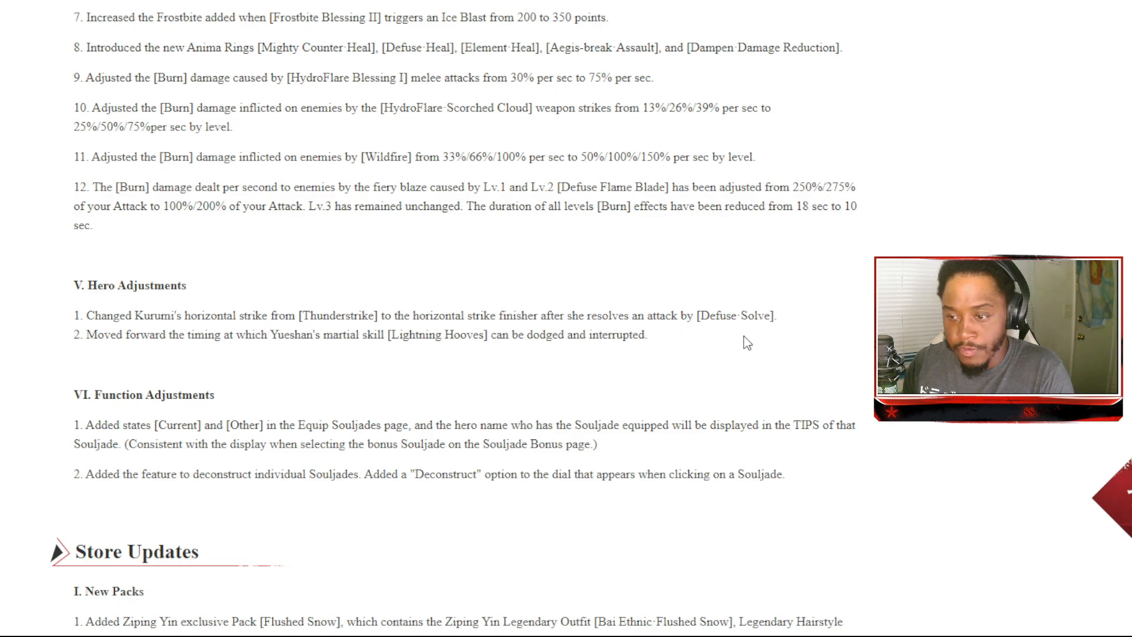
mouse_move(124, 364)
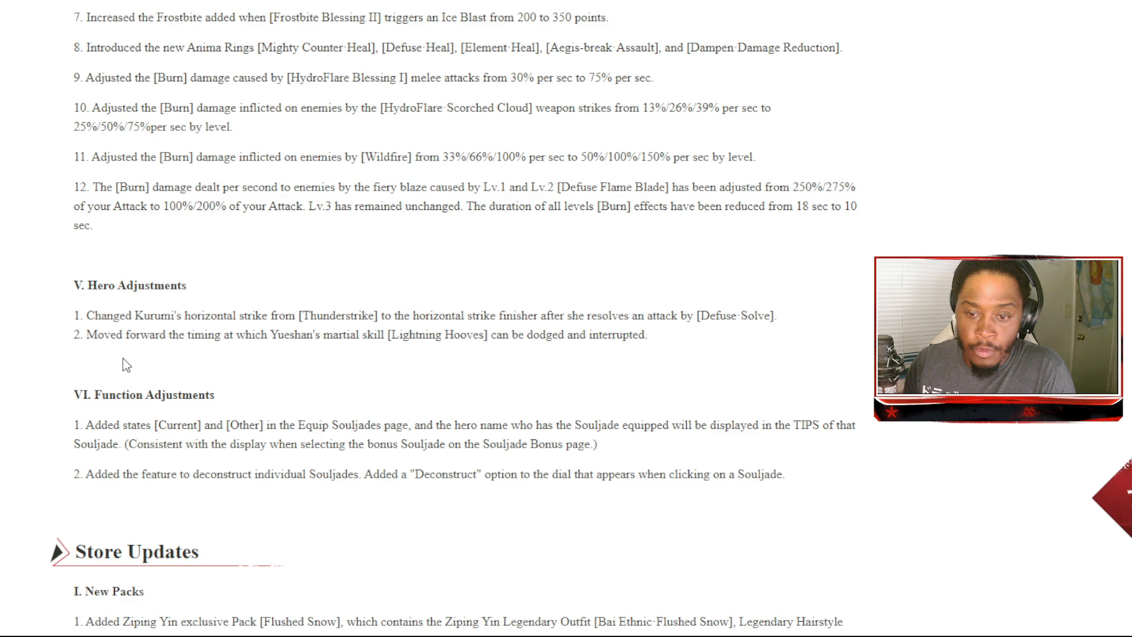
mouse_move(395, 359)
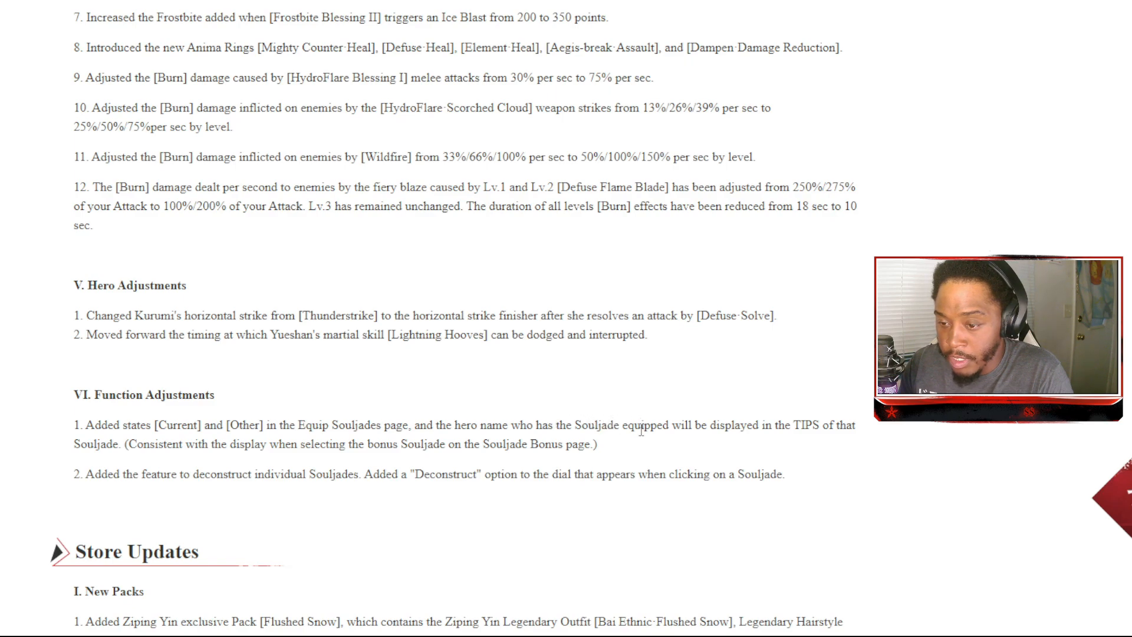
mouse_move(784, 452)
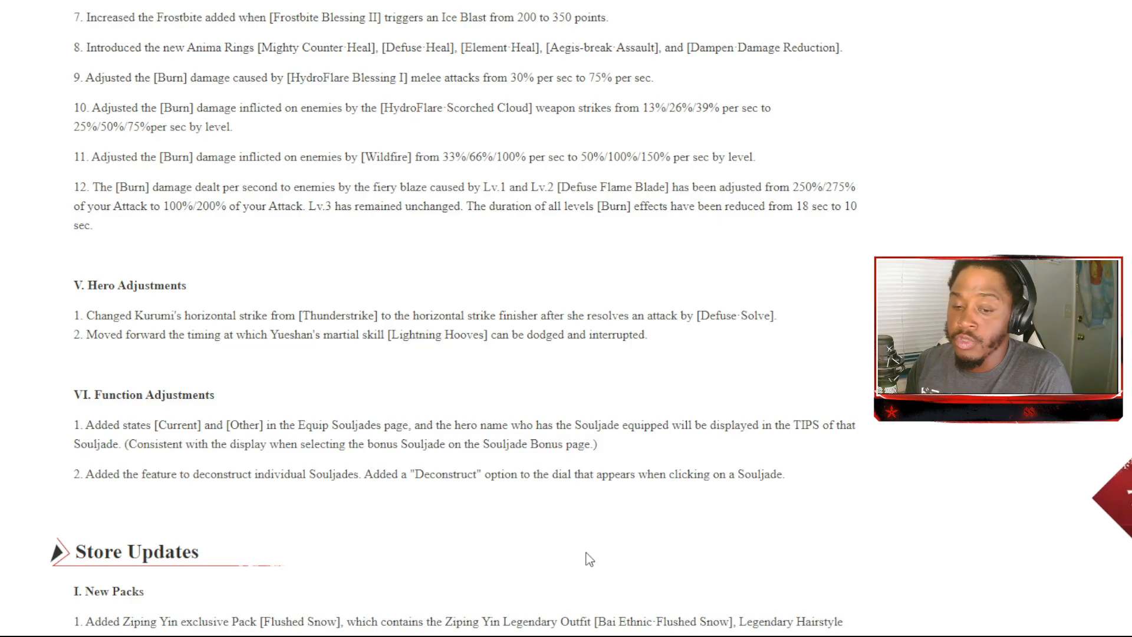
scroll(down, 3)
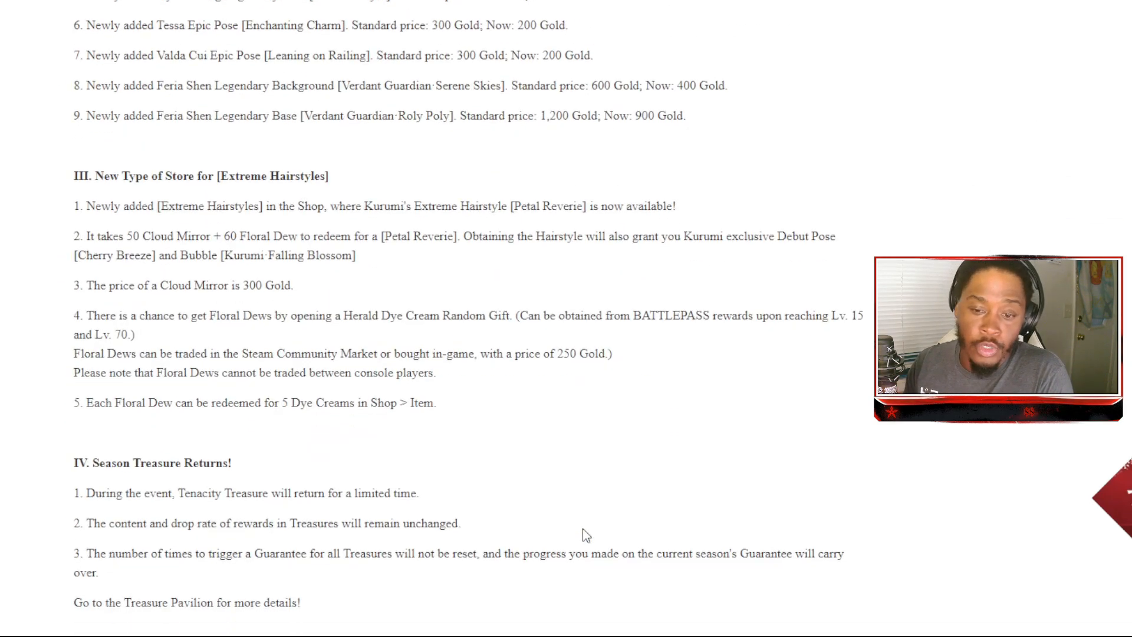
scroll(down, 3)
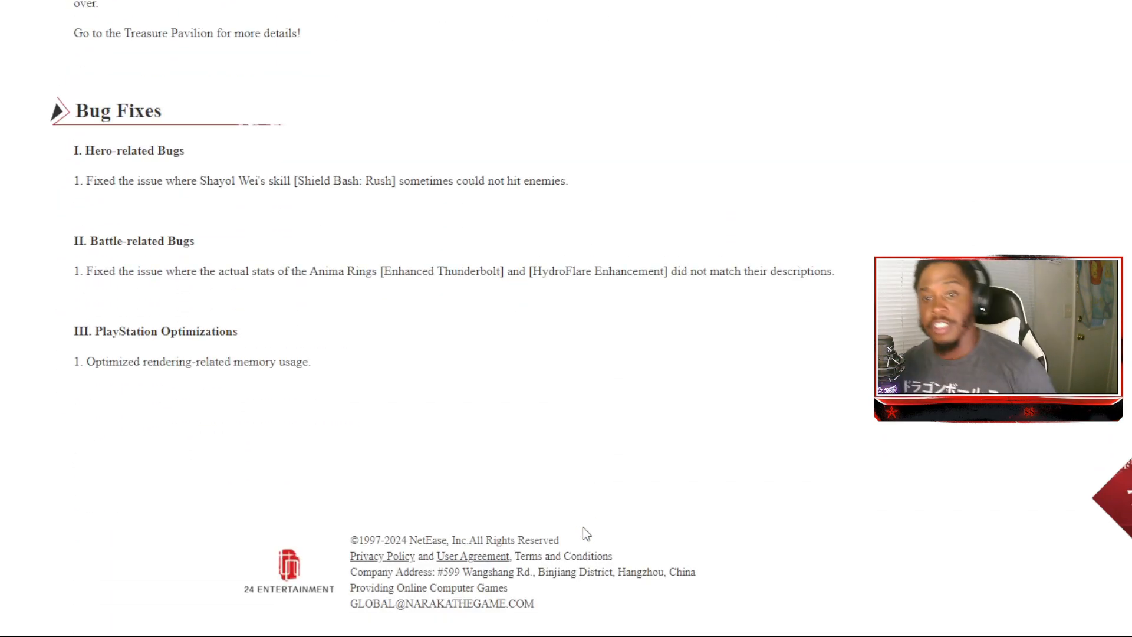